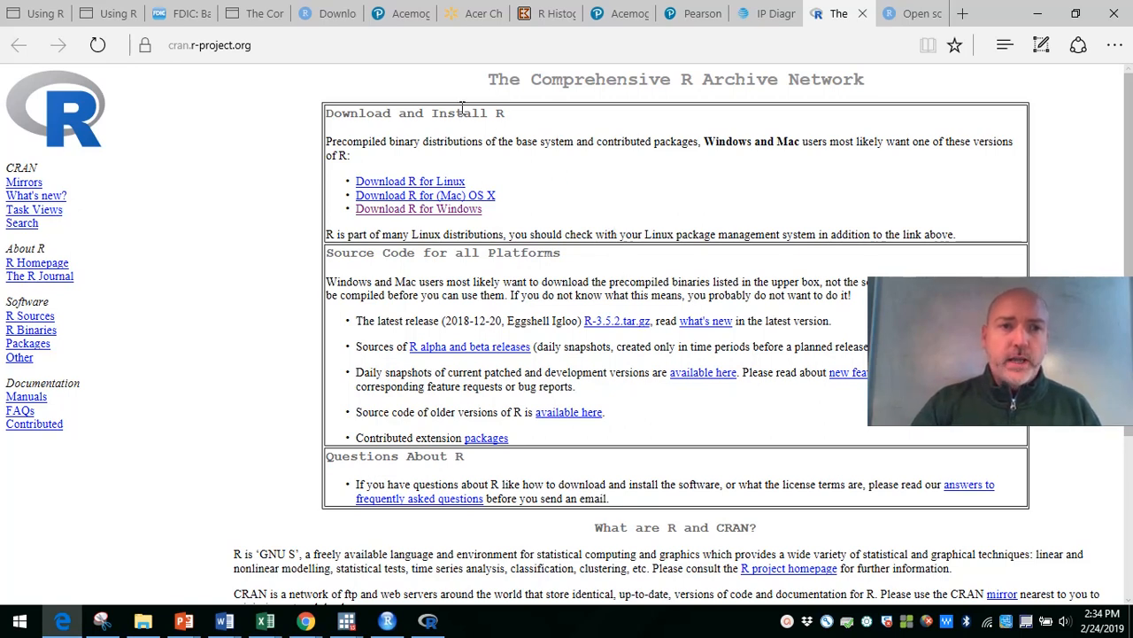
- Reach the R-3.5.2 for Windows page via the base binaries and cancel the installer download
left_click(381, 46)
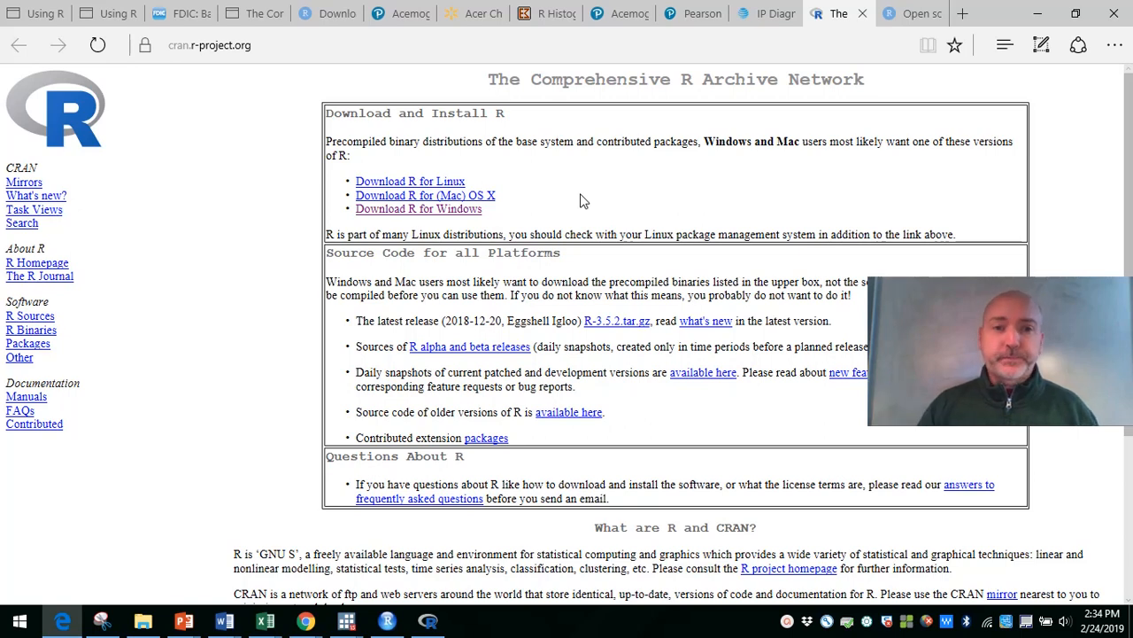
mouse_move(579, 128)
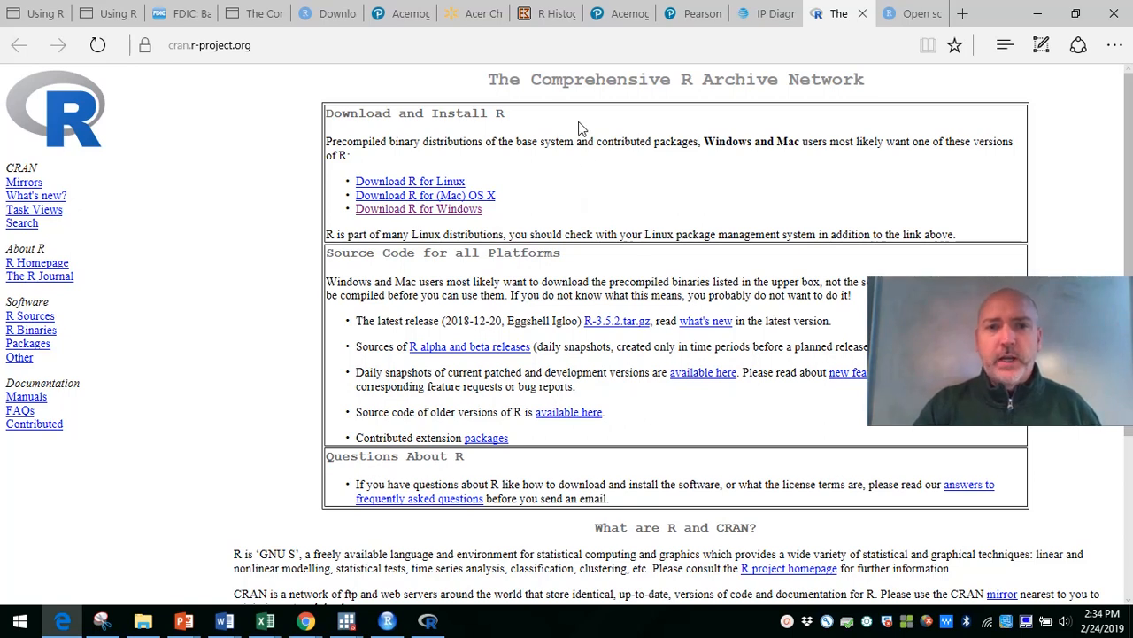
mouse_move(671, 113)
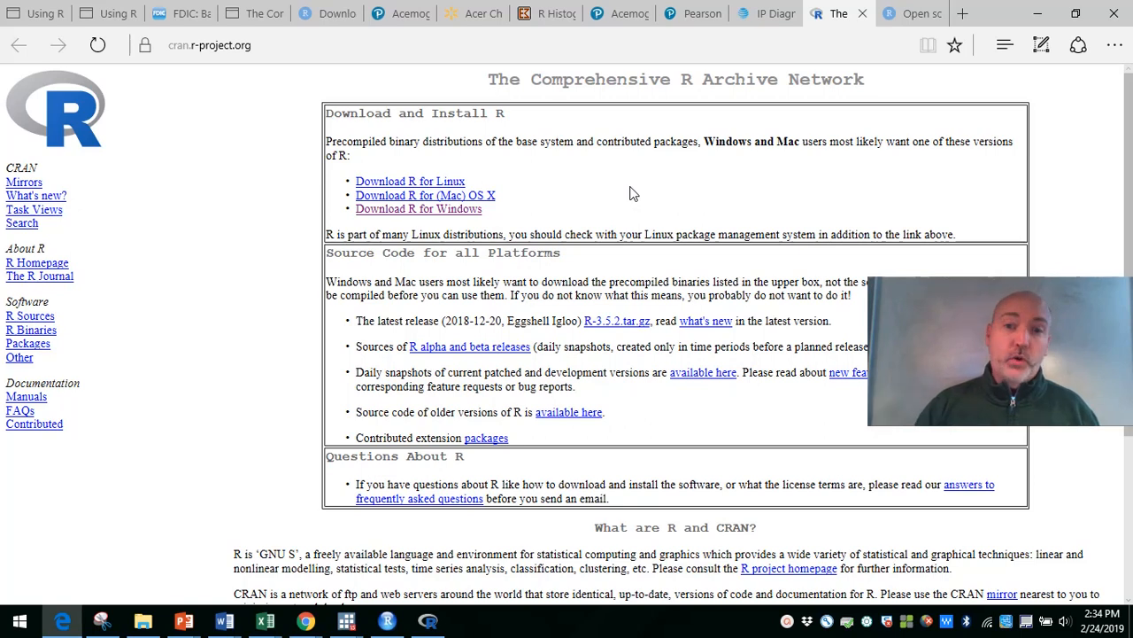
mouse_move(596, 192)
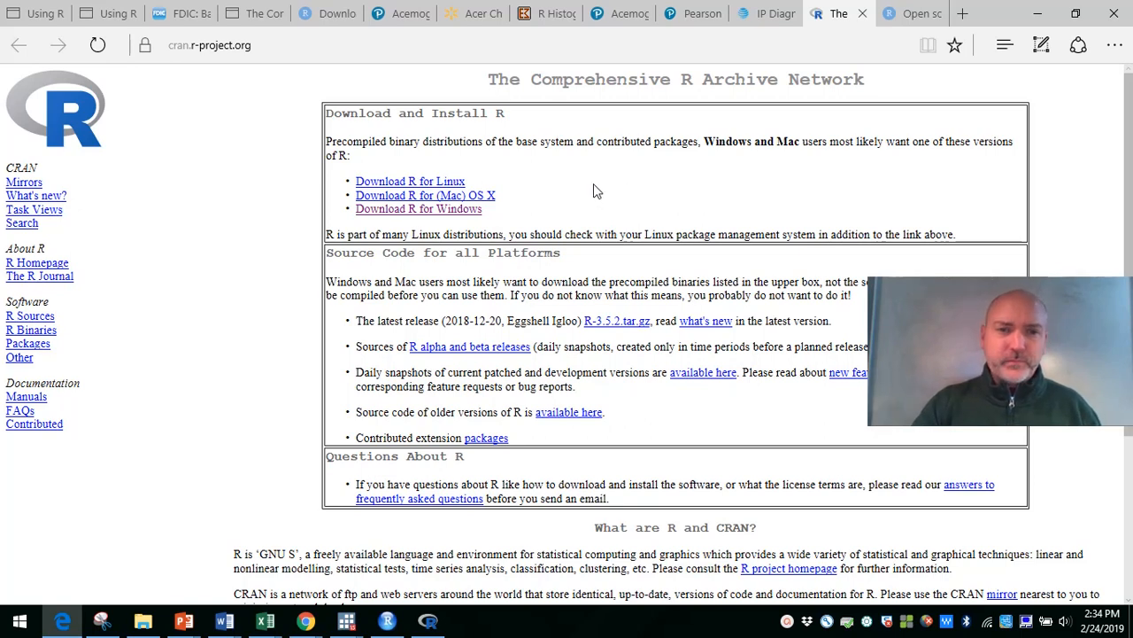
mouse_move(510, 198)
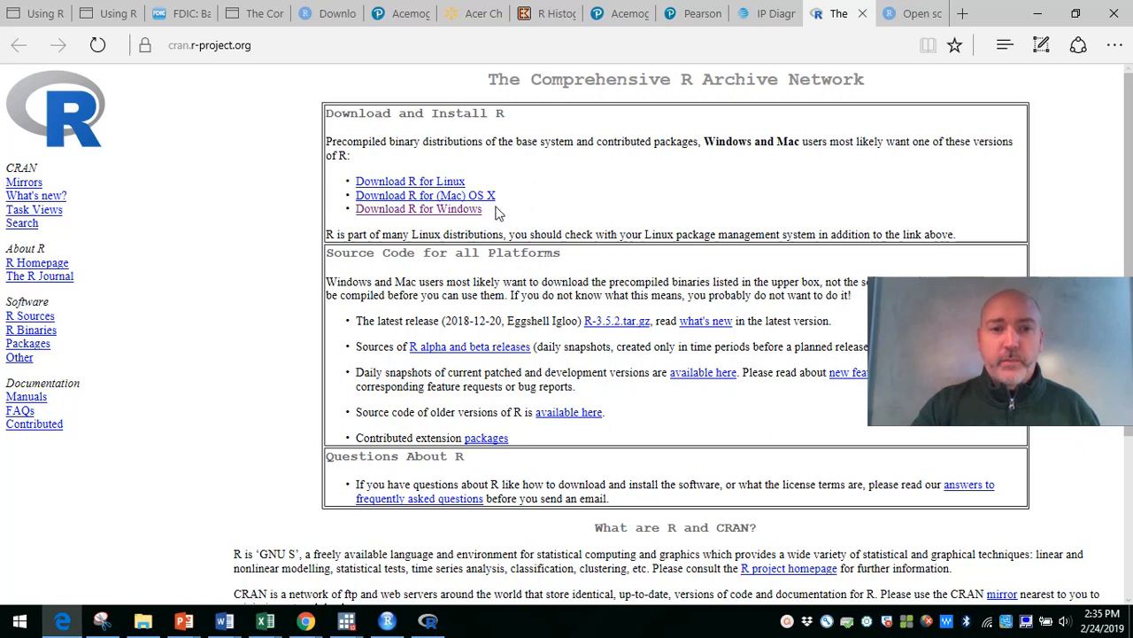
mouse_move(446, 220)
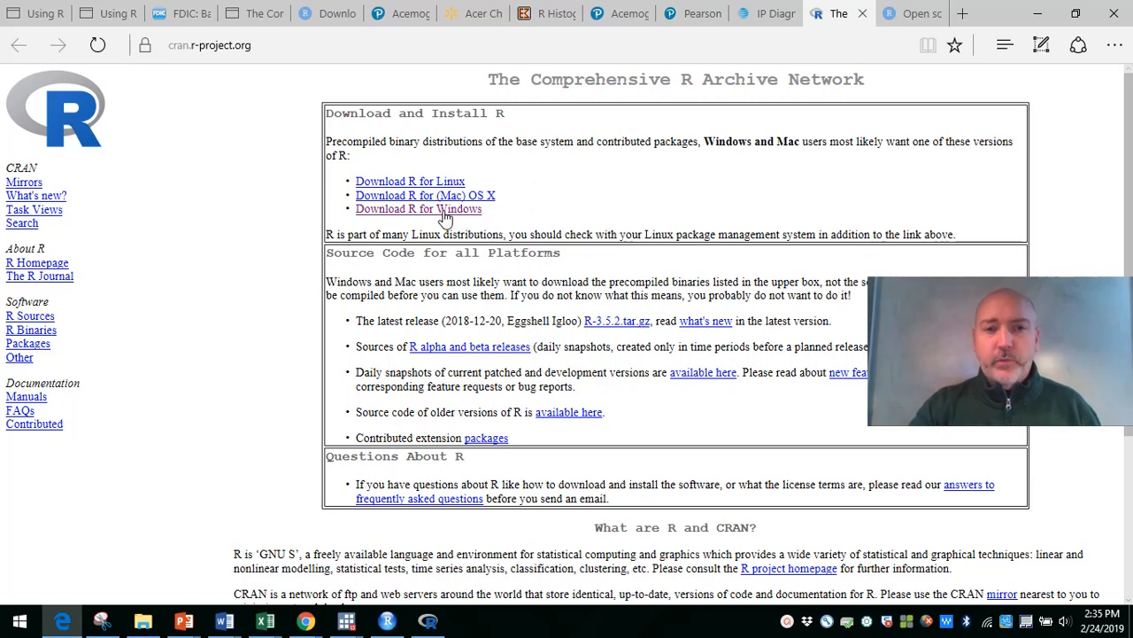
left_click(418, 209)
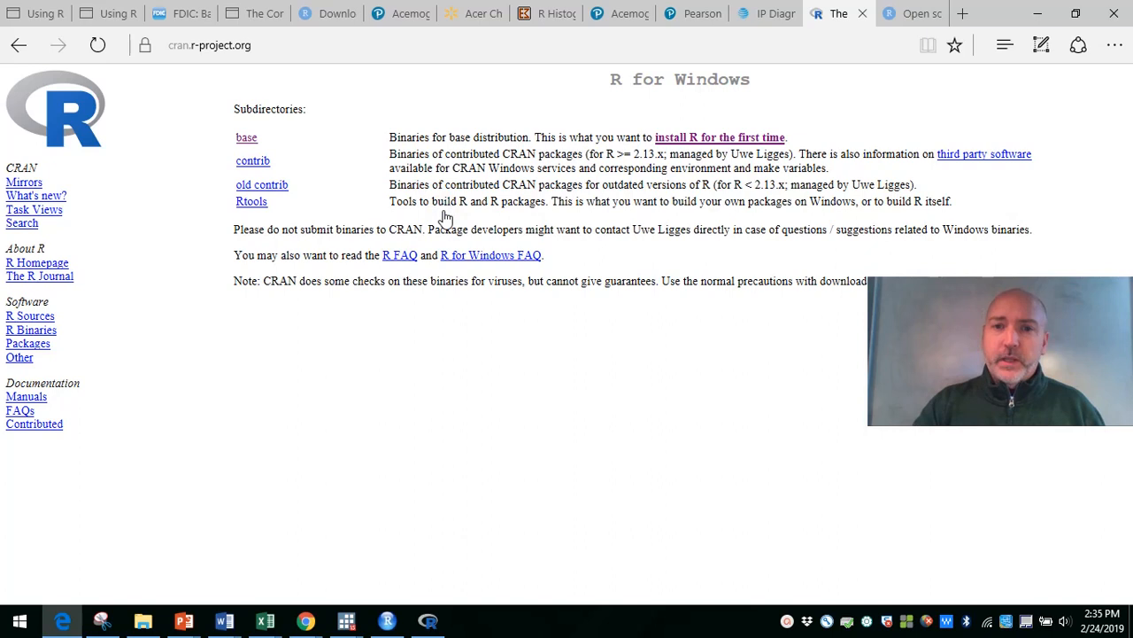
mouse_move(246, 138)
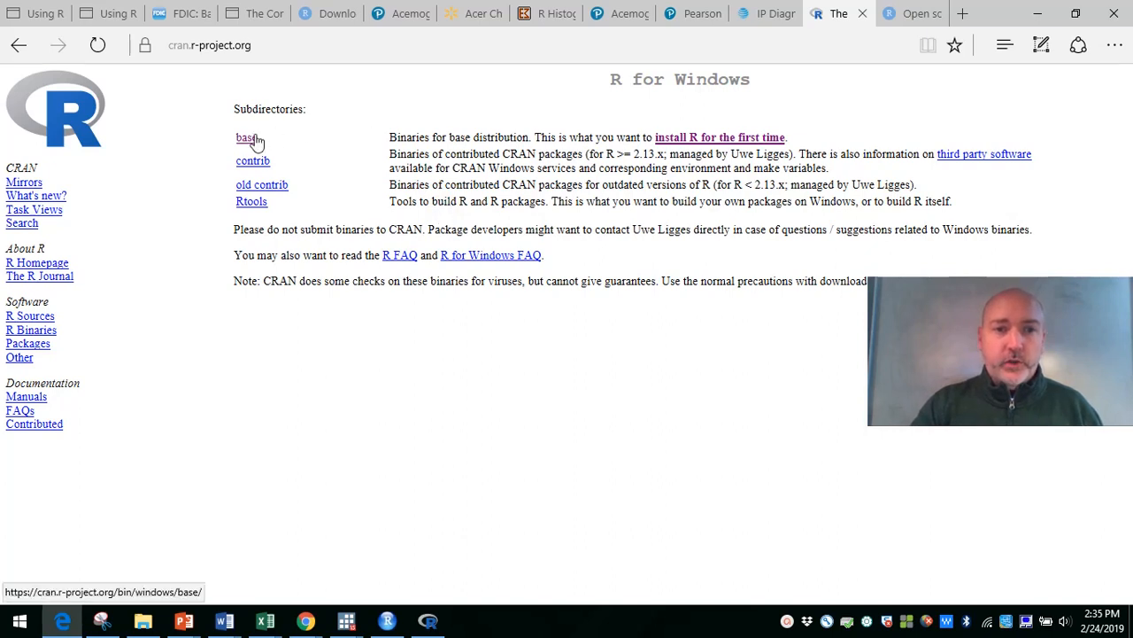
mouse_move(328, 144)
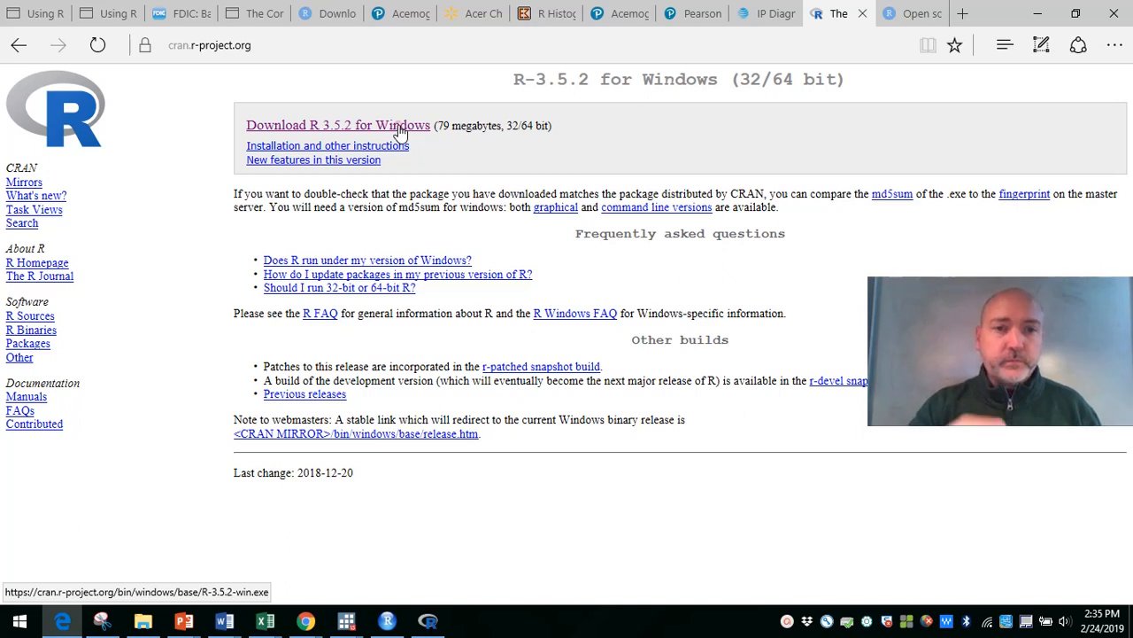
left_click(338, 124)
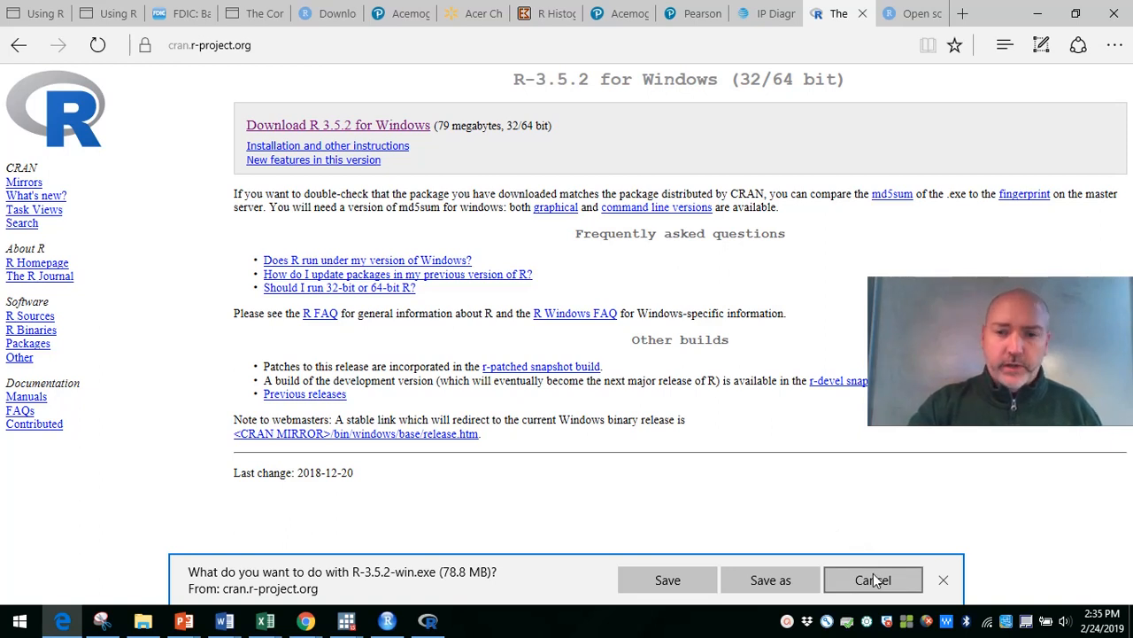
left_click(873, 581)
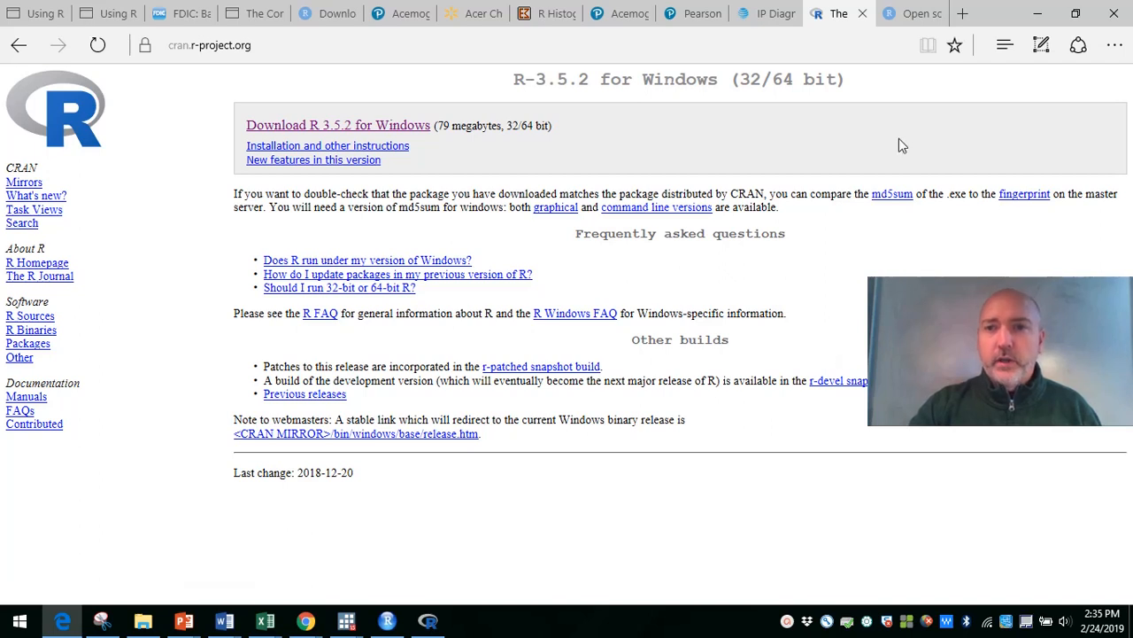
mouse_move(912, 14)
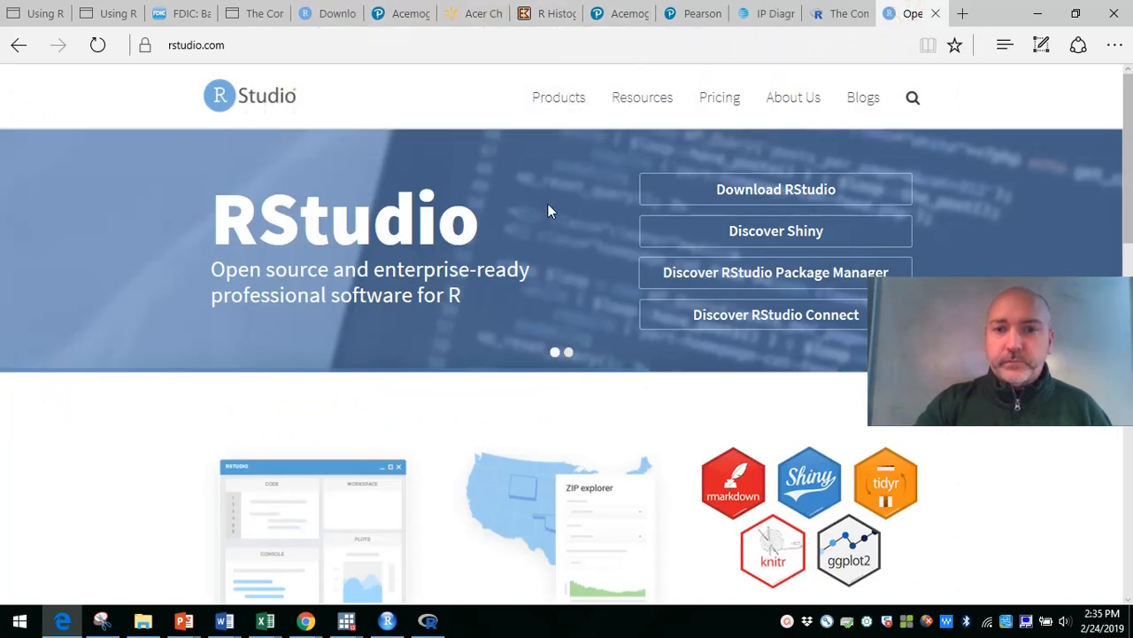
mouse_move(775, 187)
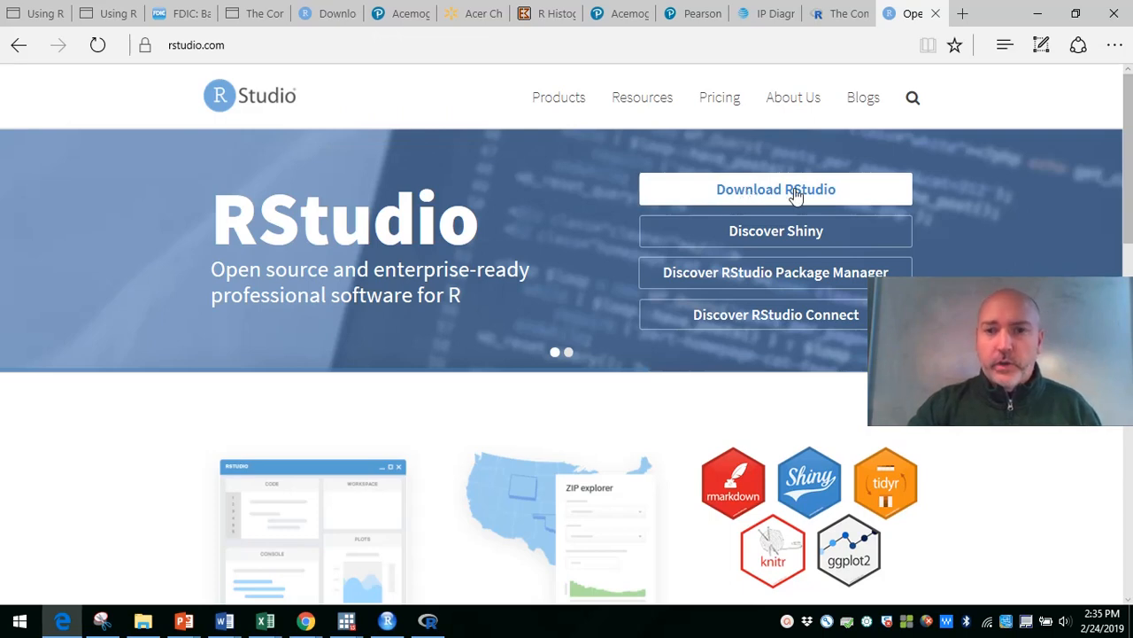
- Go to the Download RStudio page and scroll to the version comparison table
left_click(775, 188)
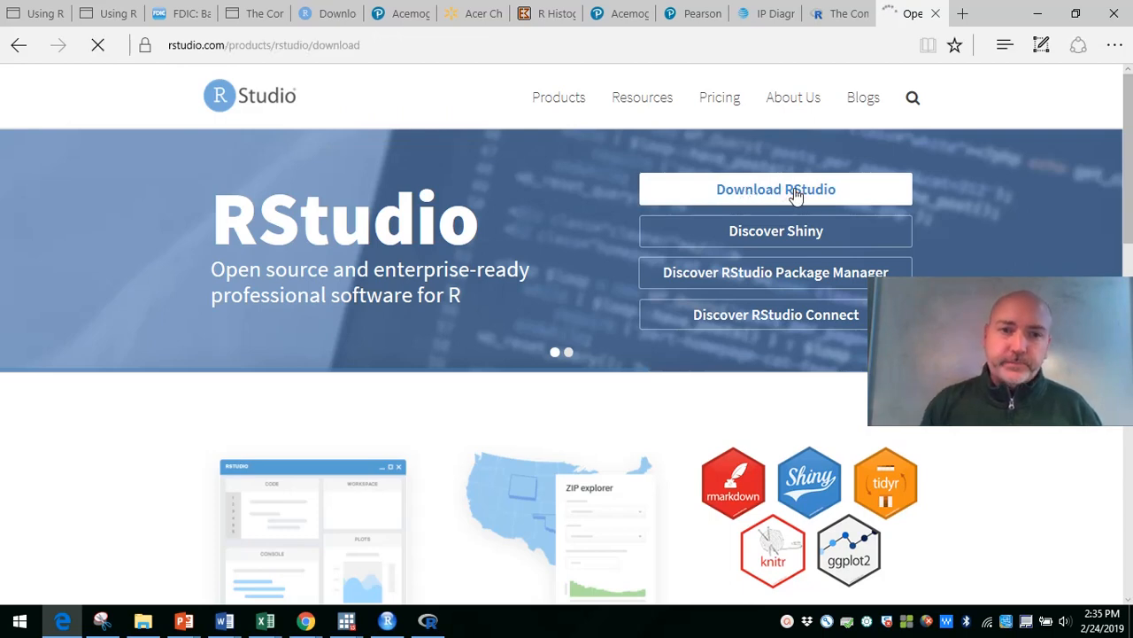
left_click(775, 188)
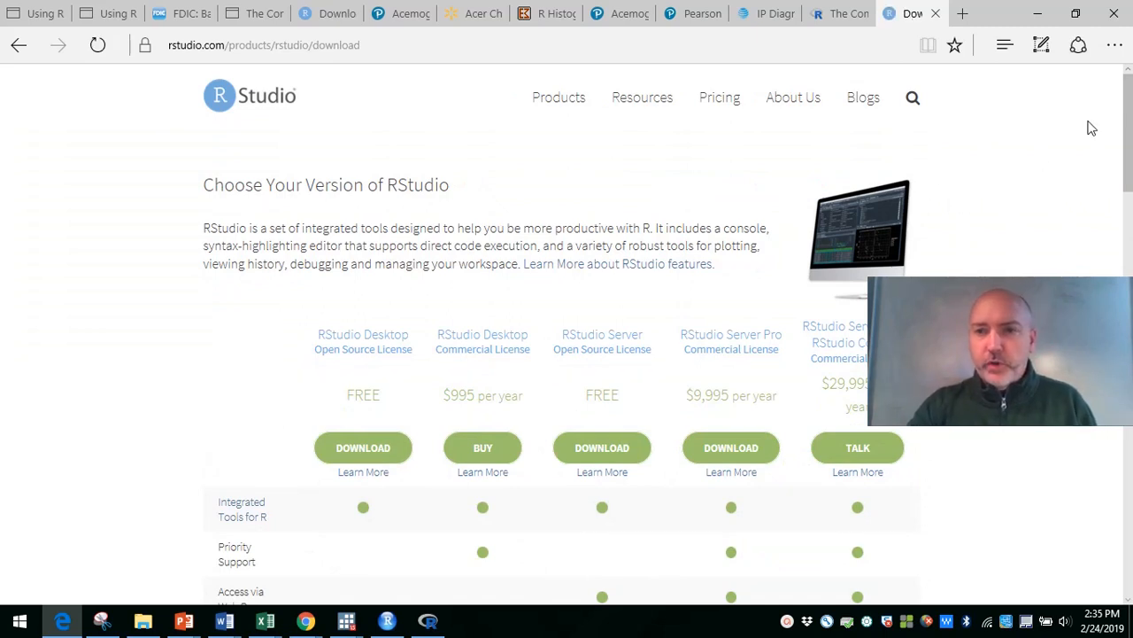
scroll("down", 3)
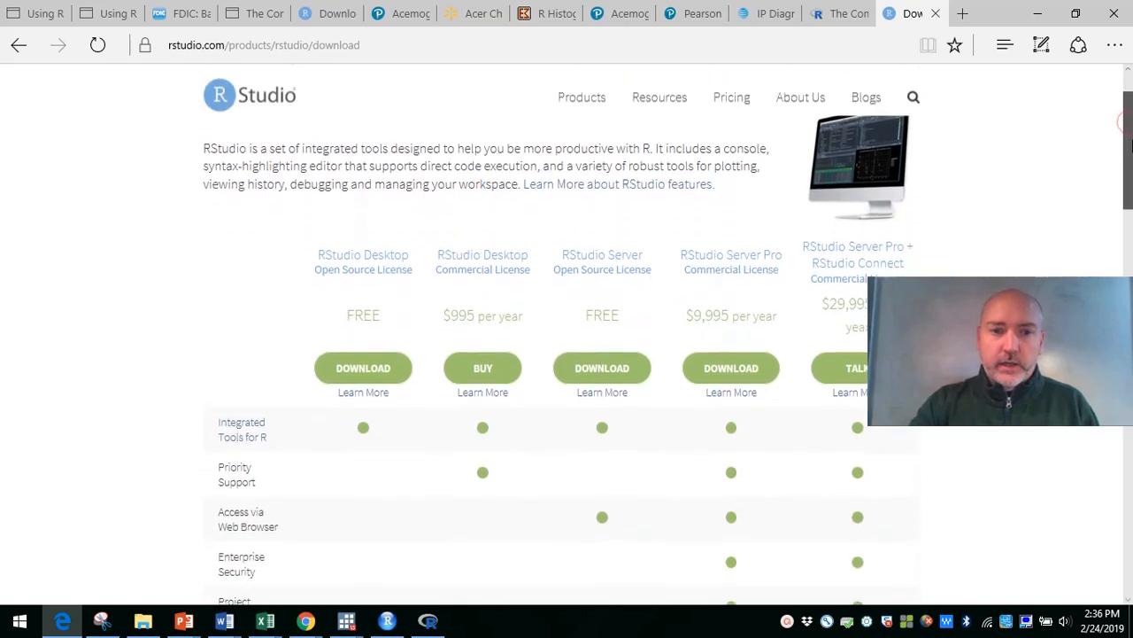
scroll("down", 3)
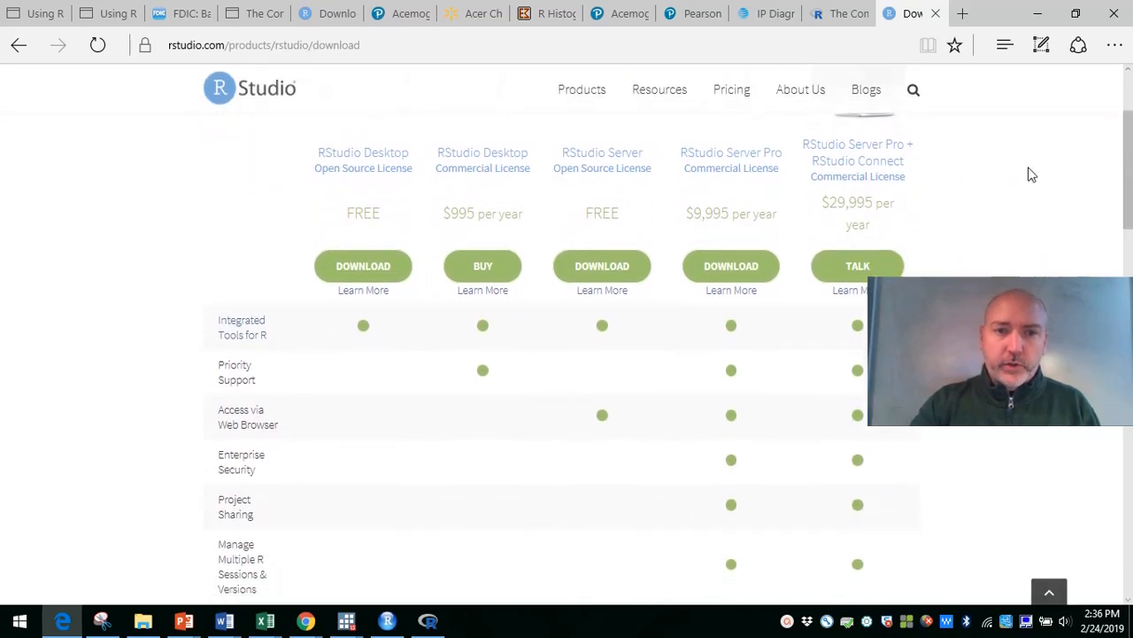
mouse_move(602, 266)
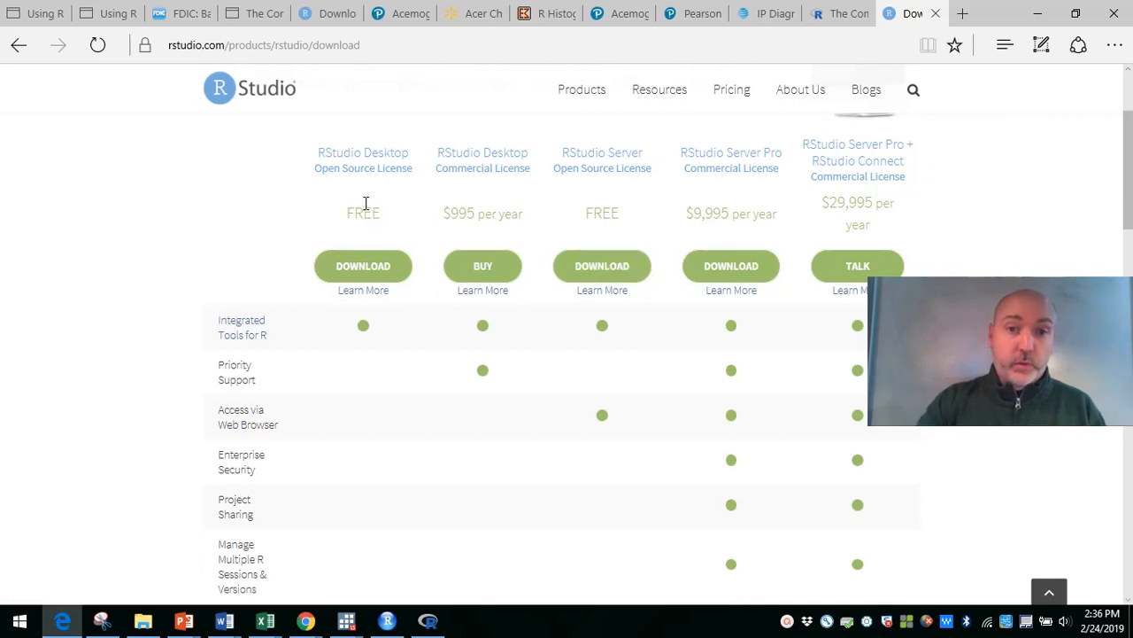
mouse_move(407, 198)
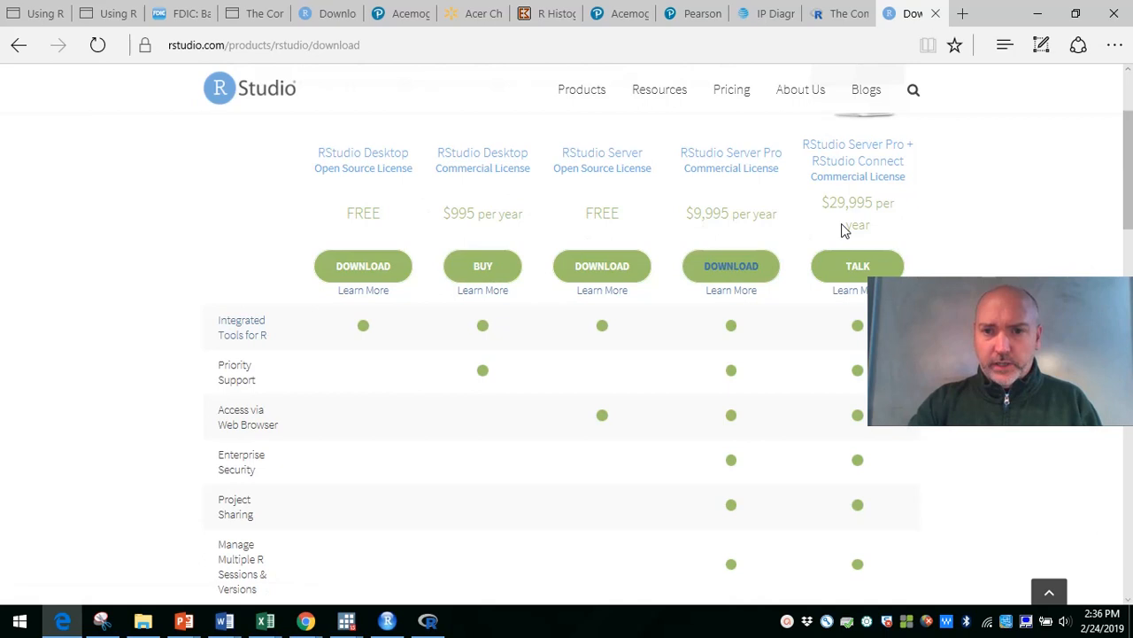
mouse_move(276, 233)
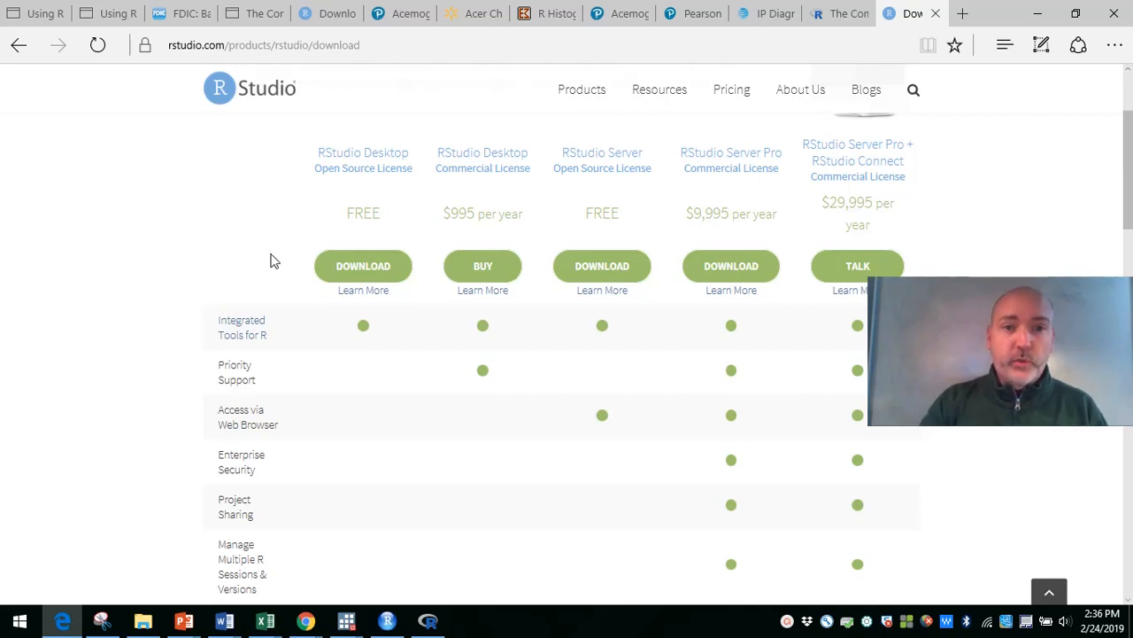
mouse_move(433, 227)
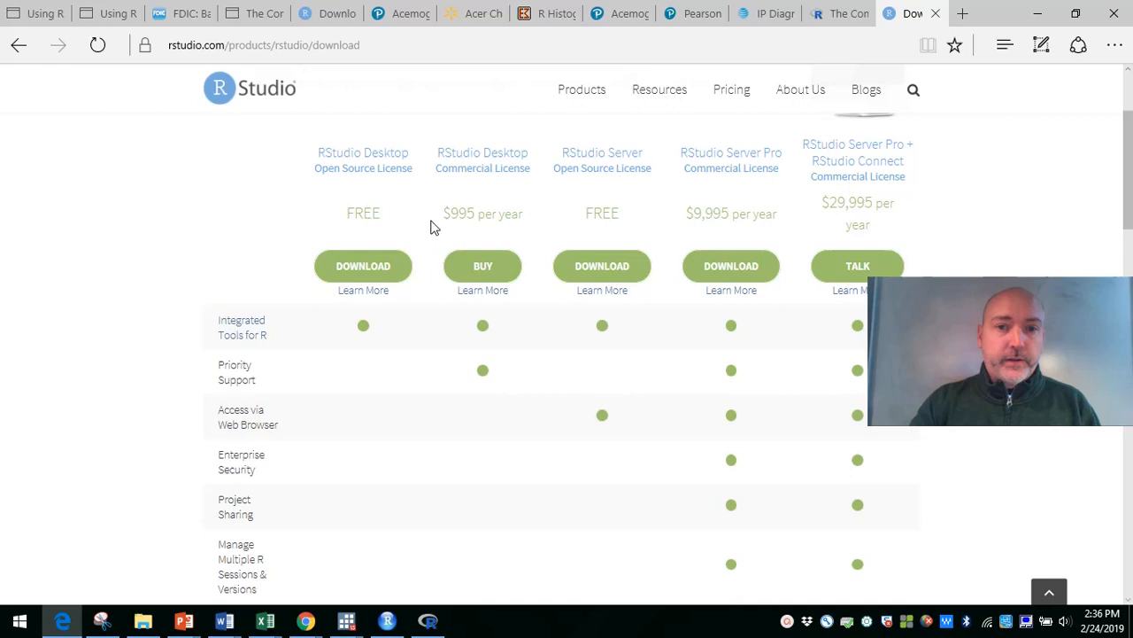
mouse_move(363, 265)
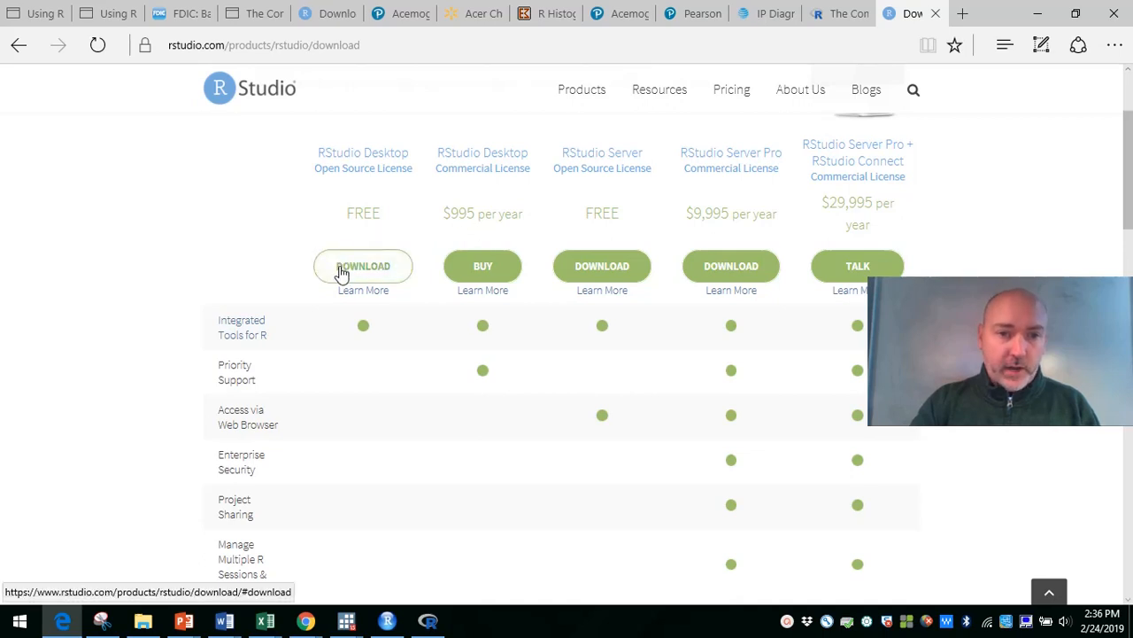
mouse_move(521, 203)
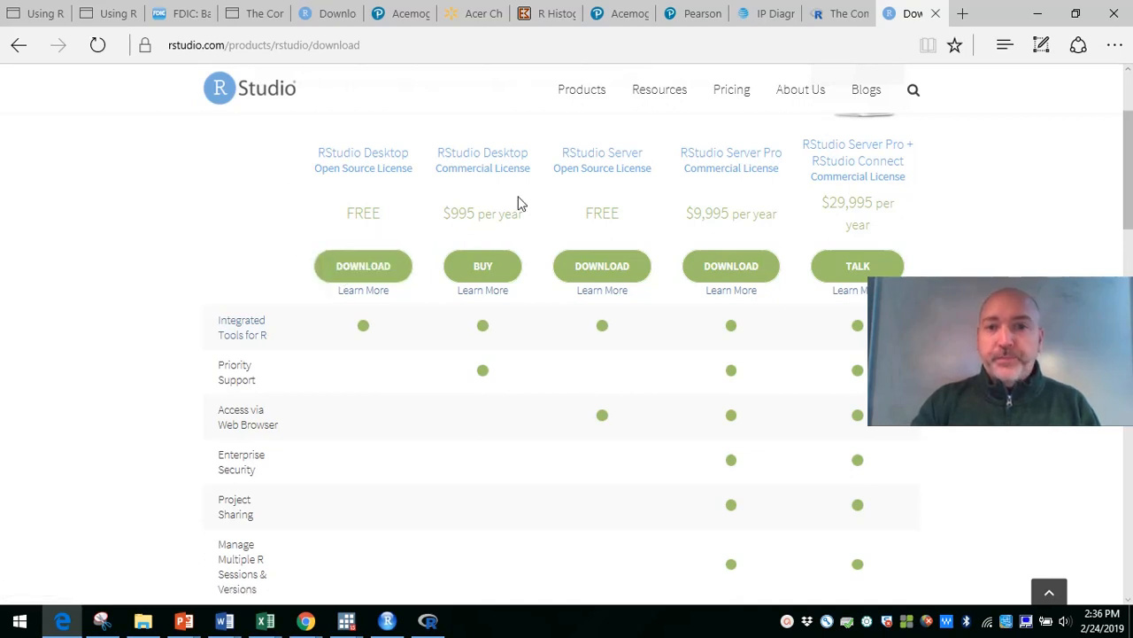
mouse_move(634, 192)
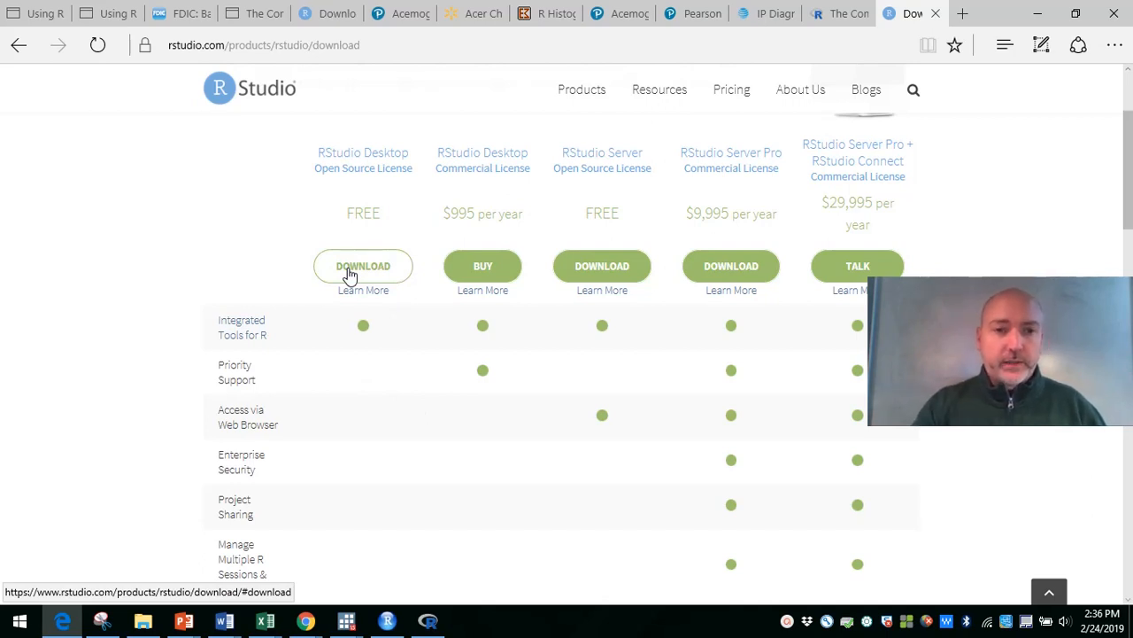
mouse_move(395, 276)
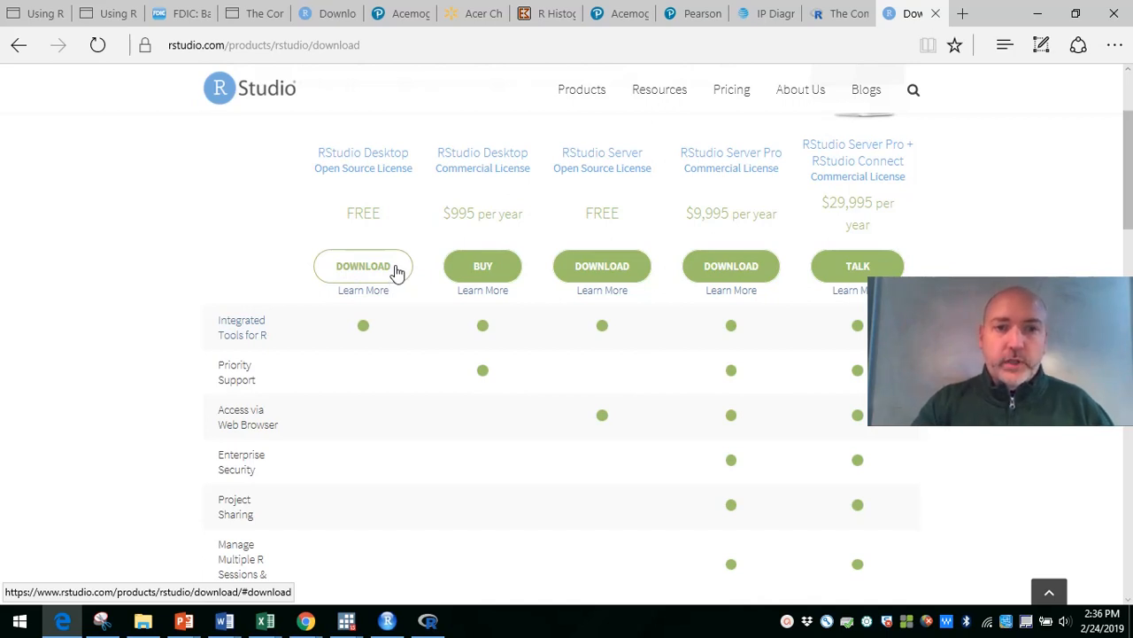
- Choose RStudio Desktop Open Source and start the RStudio 1.1.463 Windows installer download
left_click(363, 266)
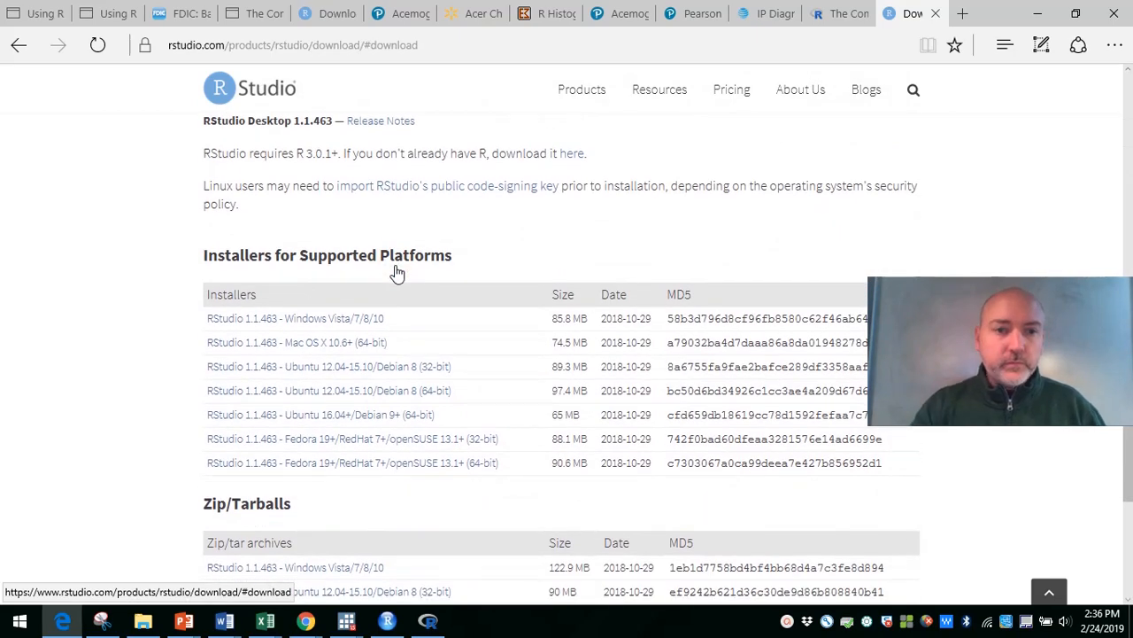
mouse_move(434, 323)
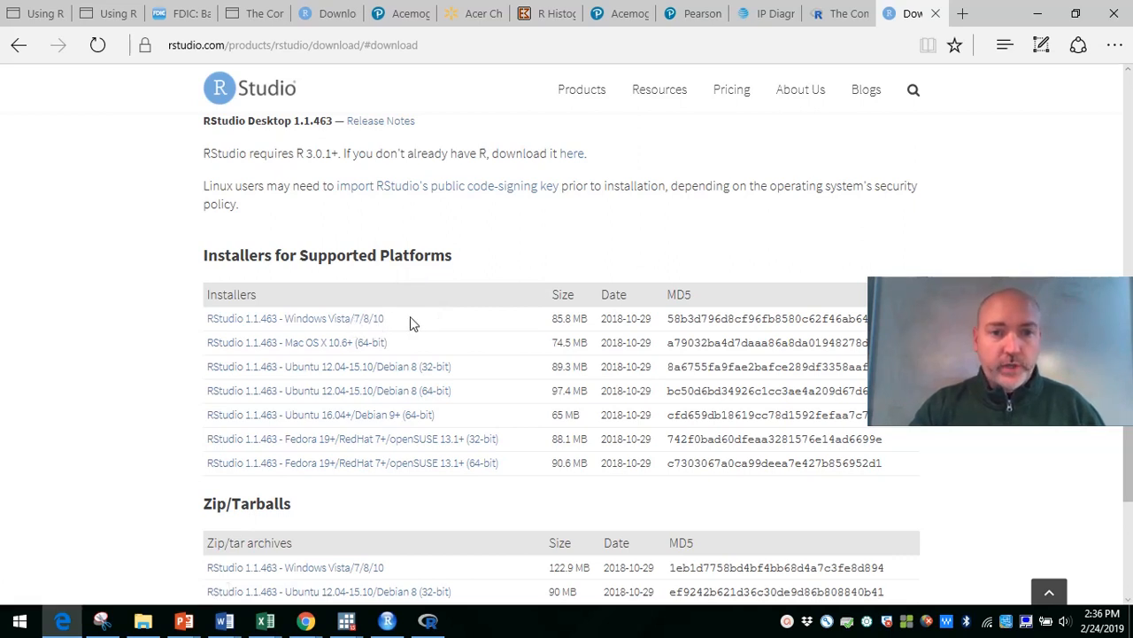
mouse_move(379, 344)
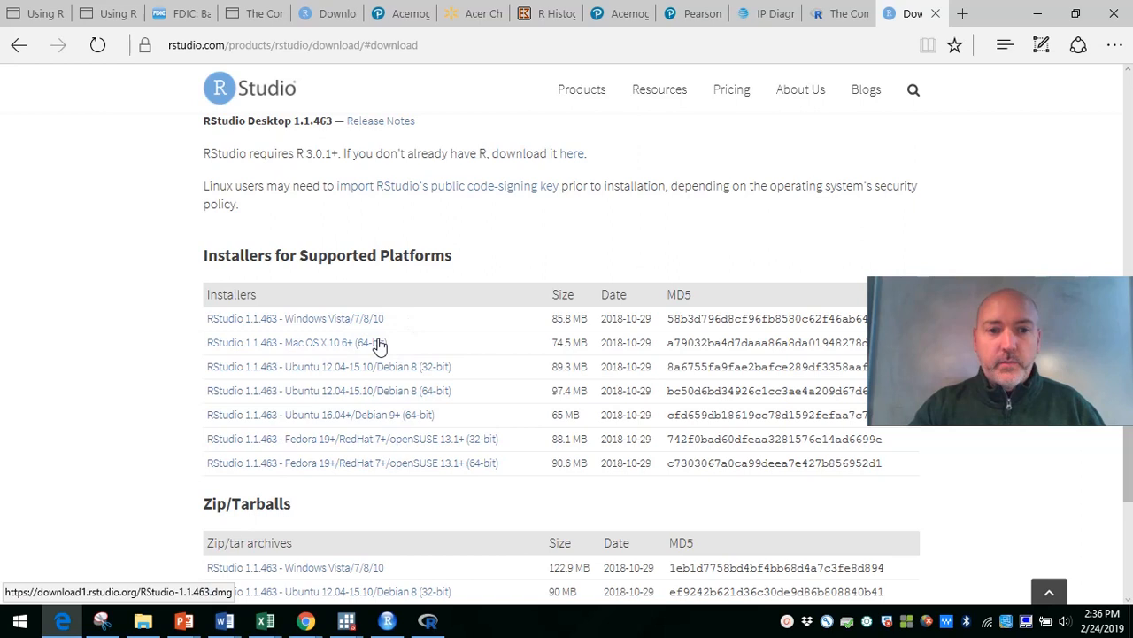
left_click(294, 319)
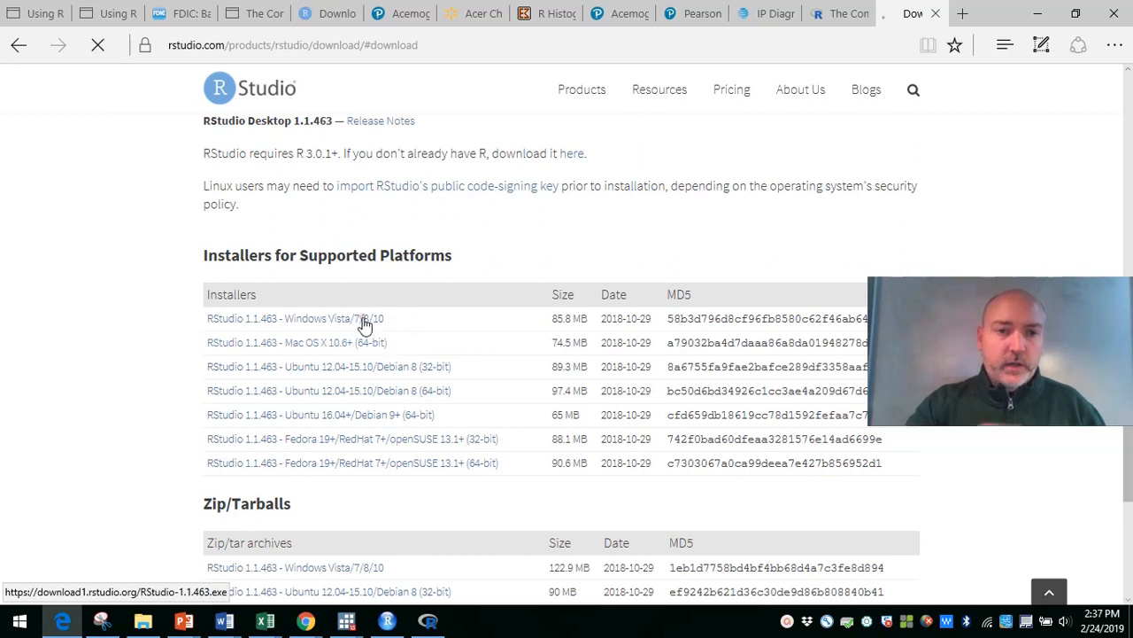
left_click(294, 318)
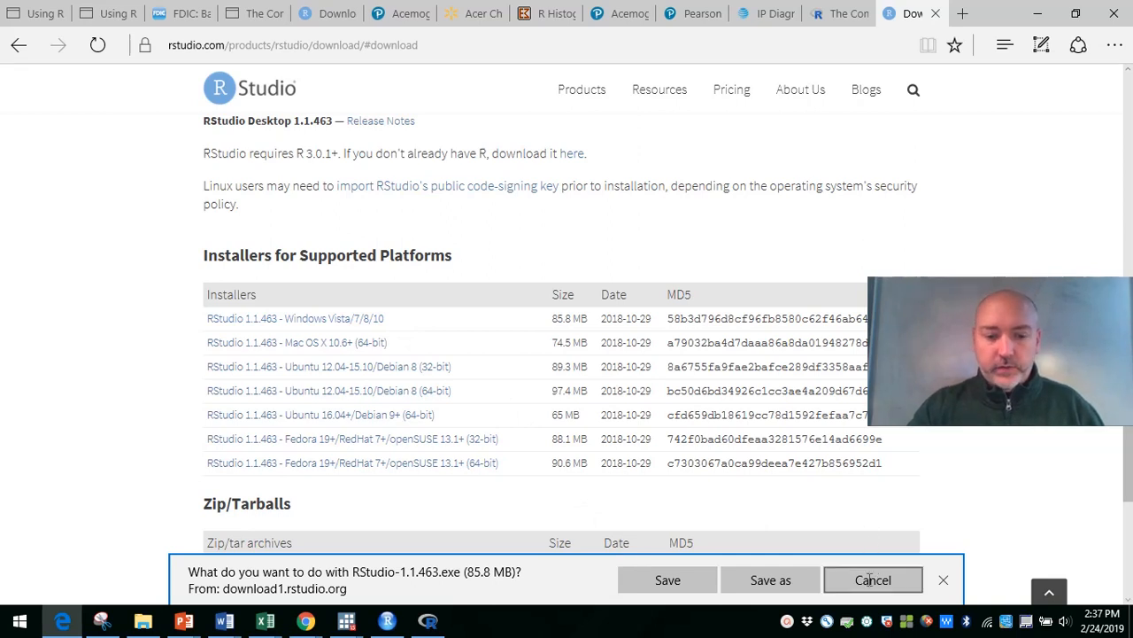
- Dismiss the RStudio installer download prompt and bring up the R console
left_click(872, 581)
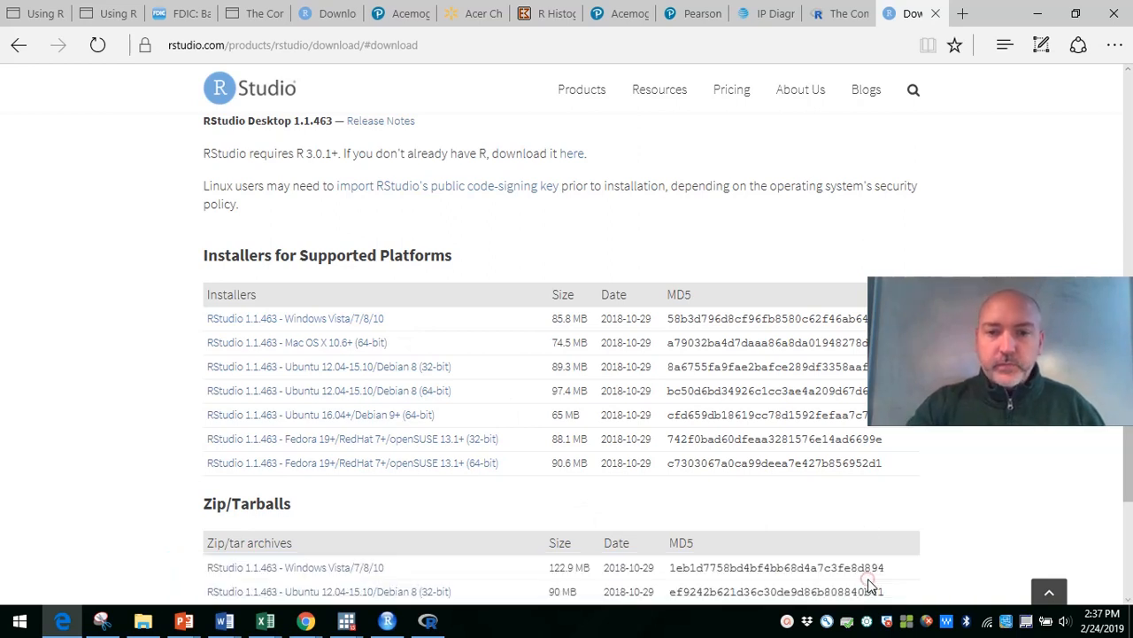
mouse_move(467, 404)
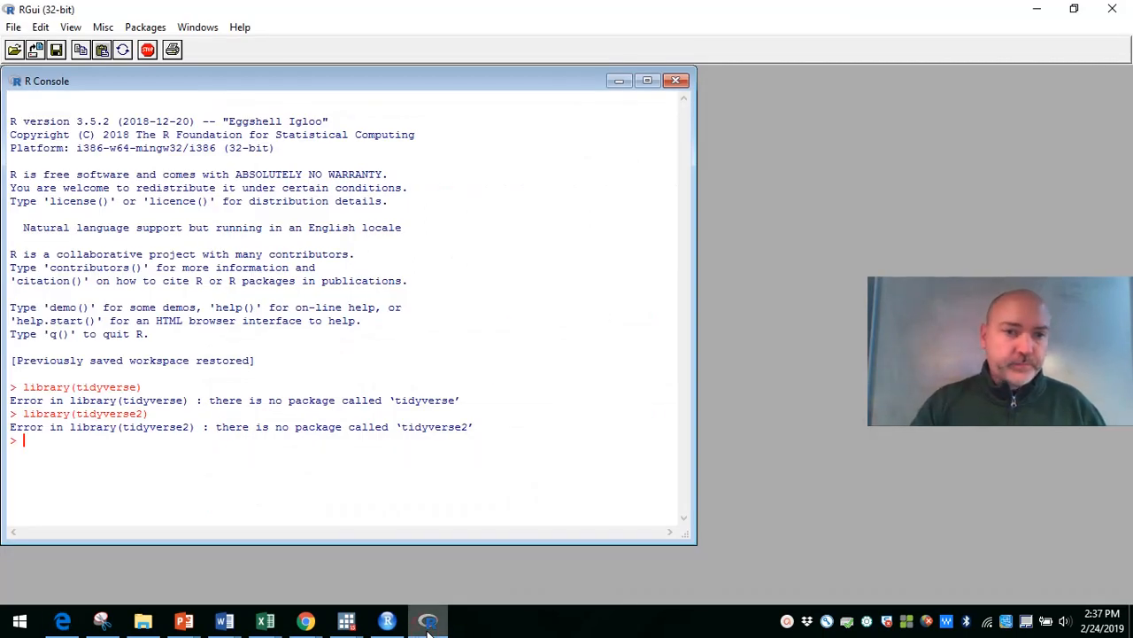
mouse_move(592, 316)
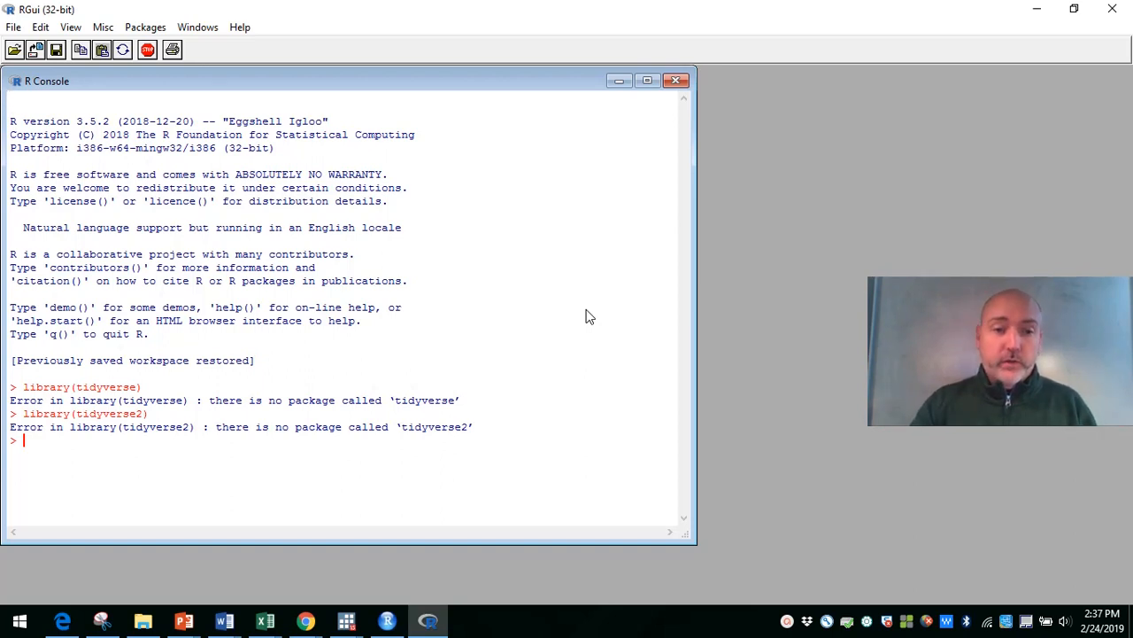
mouse_move(386, 620)
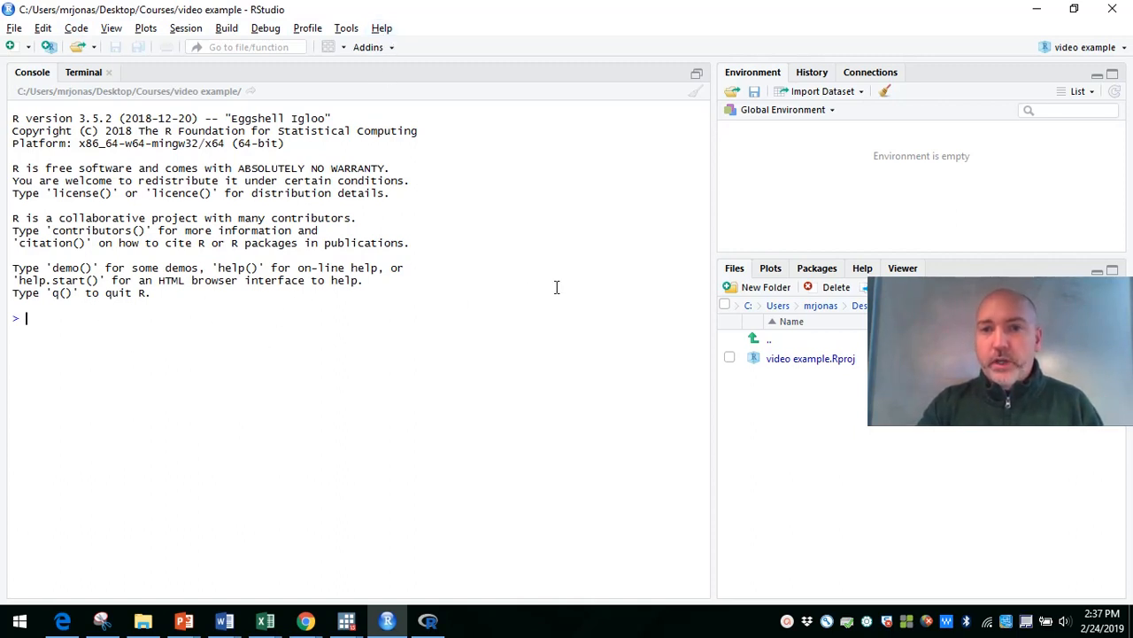
mouse_move(791, 188)
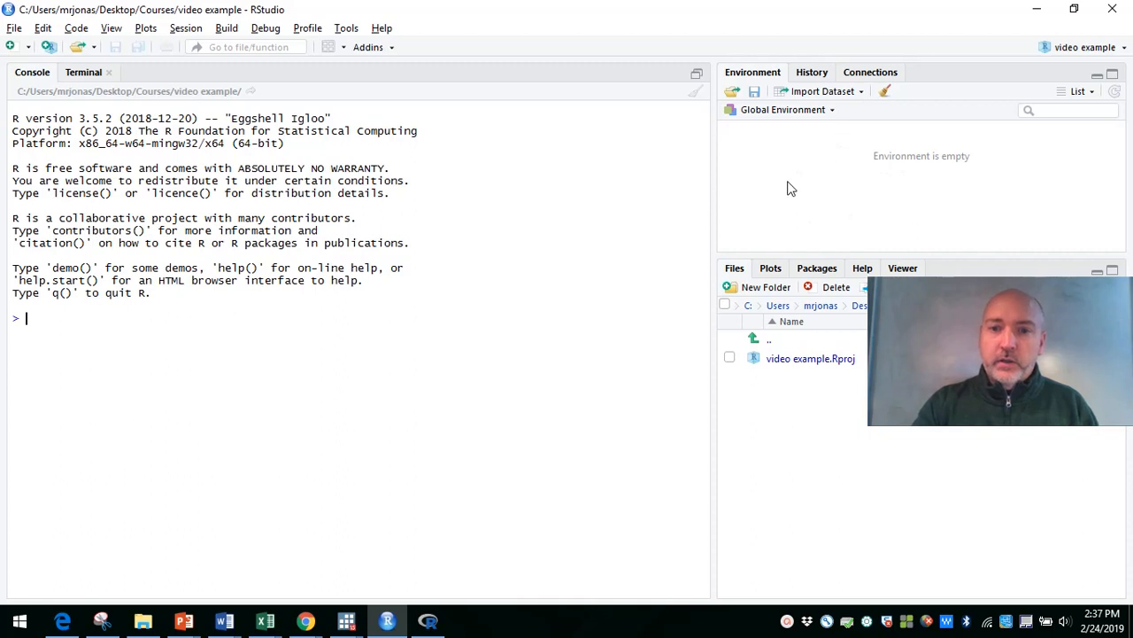
mouse_move(469, 234)
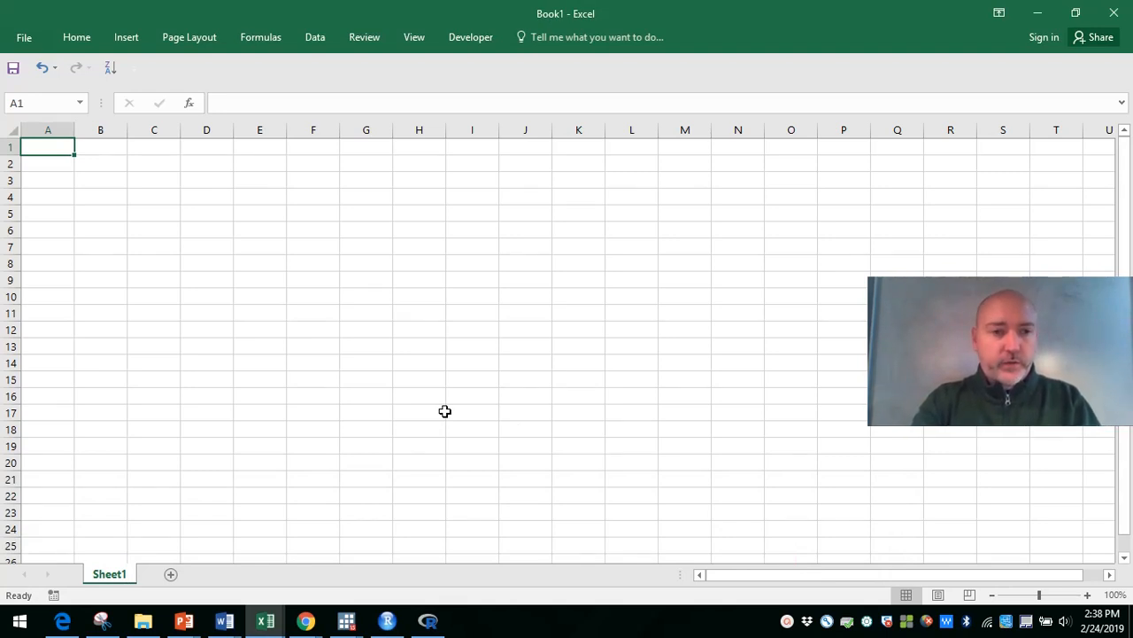
- Enter headers y and x and the column values, then go to the File menu
type("y")
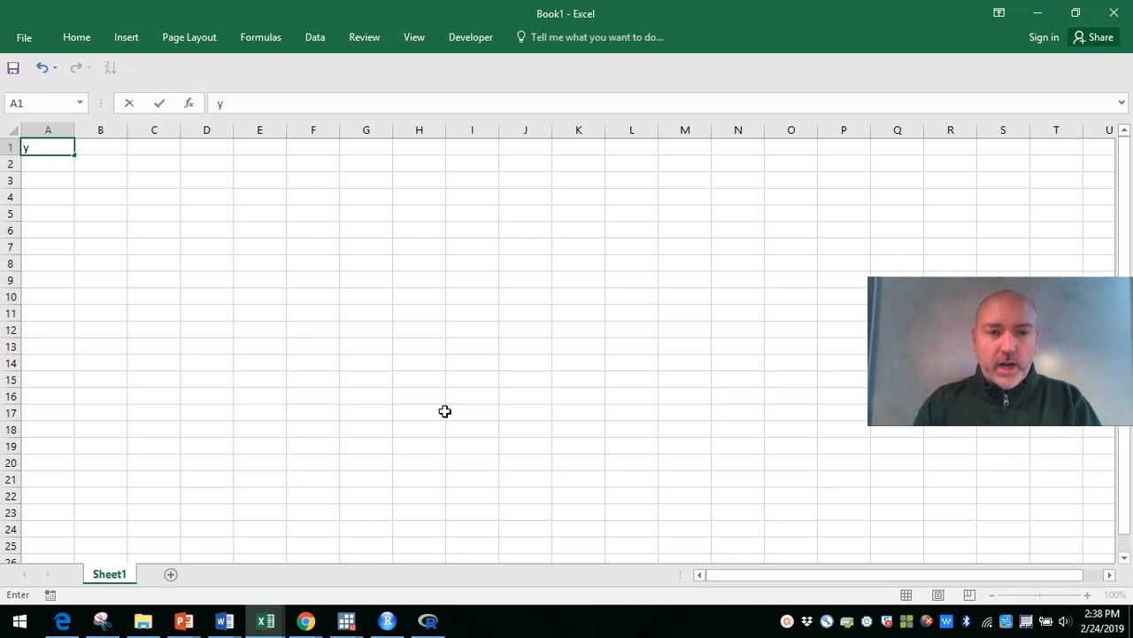
type("x")
left_click(100, 231)
type("9")
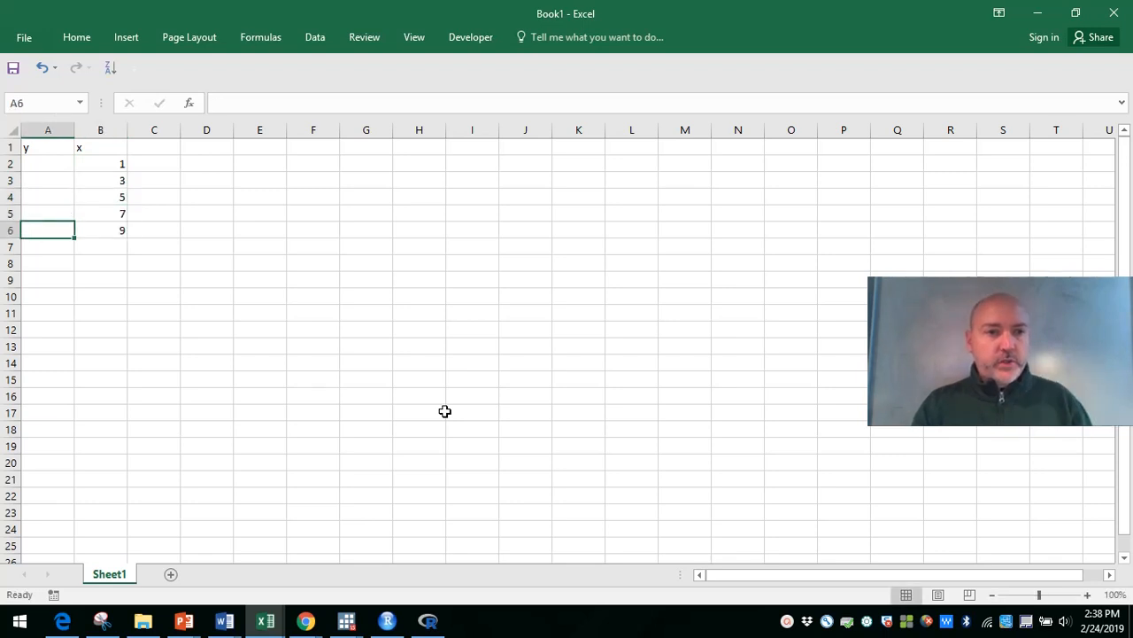
left_click(48, 163)
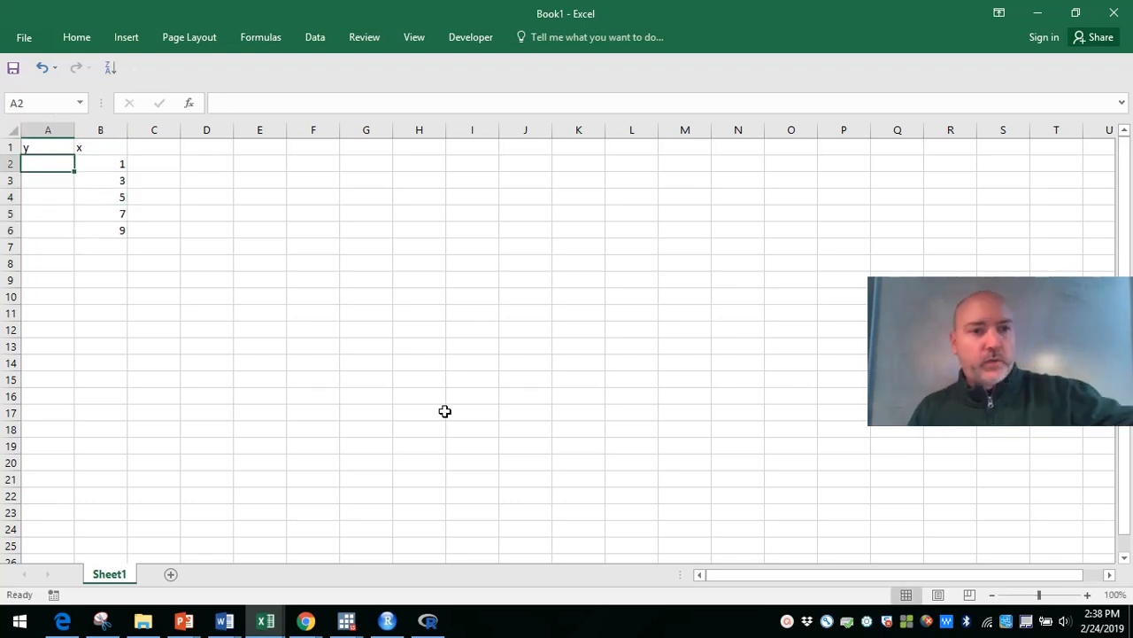
type("9")
left_click(48, 179)
type("7")
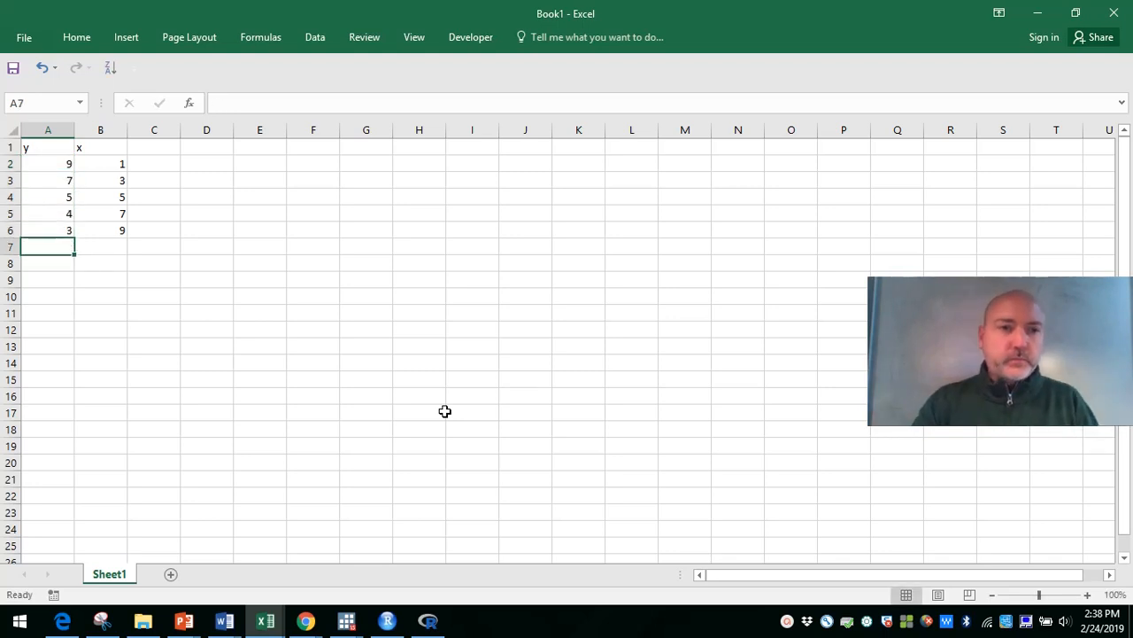
left_click(25, 35)
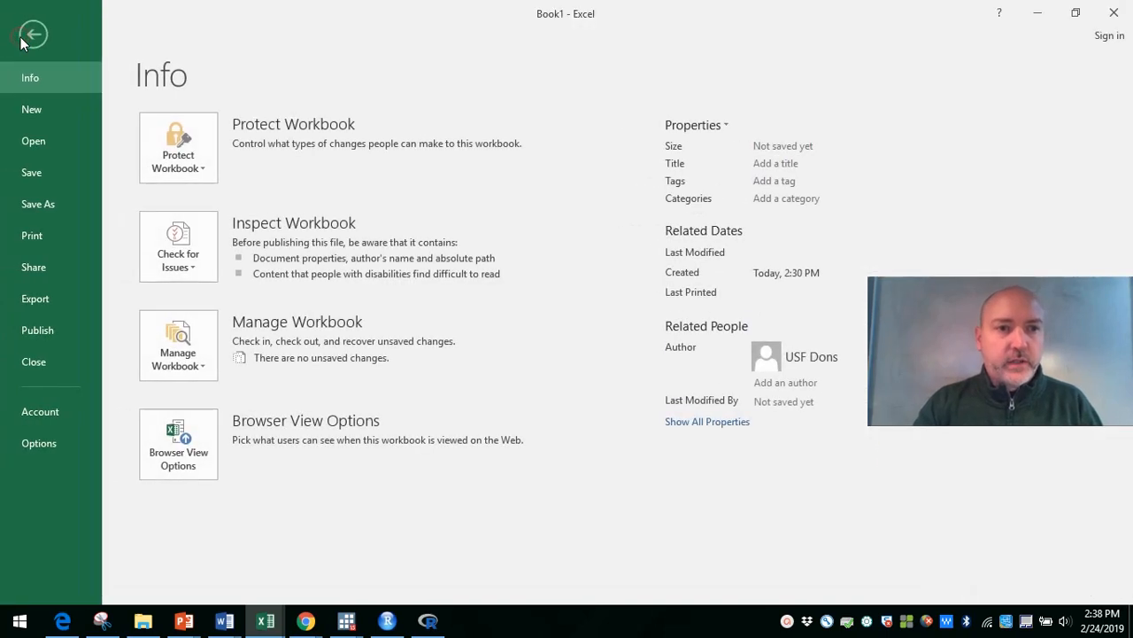
mouse_move(62, 110)
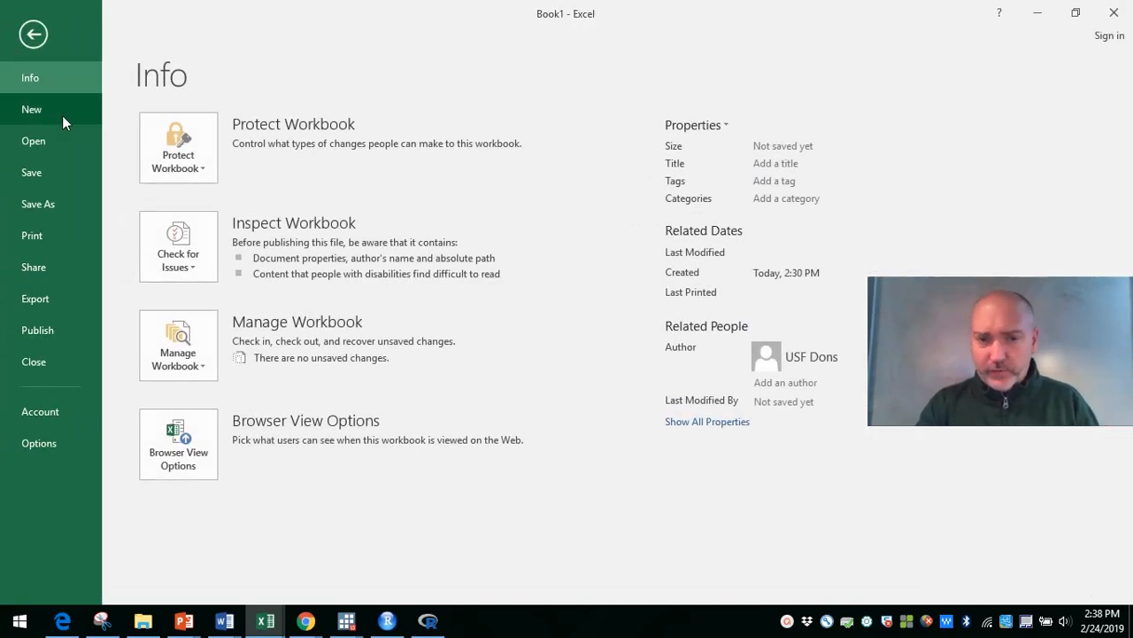
mouse_move(44, 211)
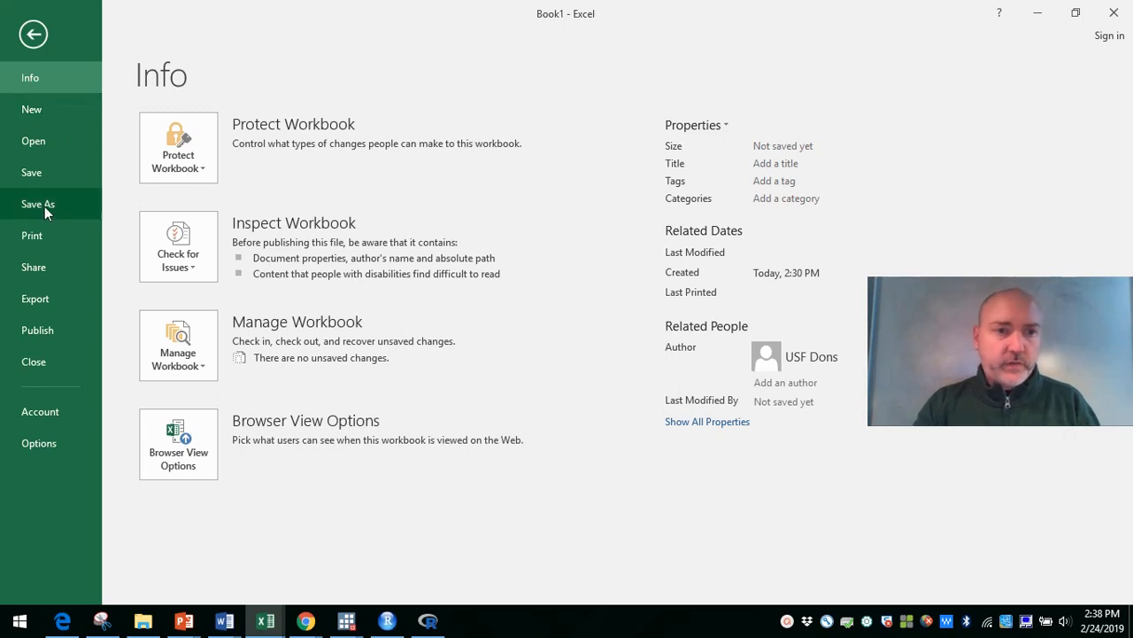
- Save the workbook to the Desktop as rexample.xlsx via Save As
left_click(37, 204)
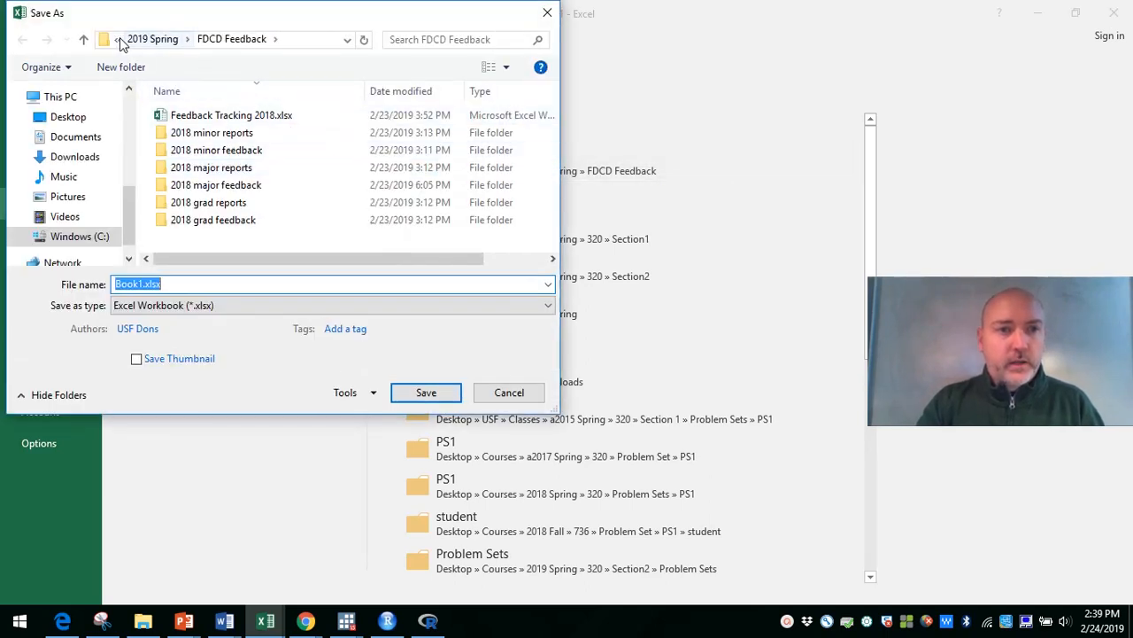
left_click(67, 117)
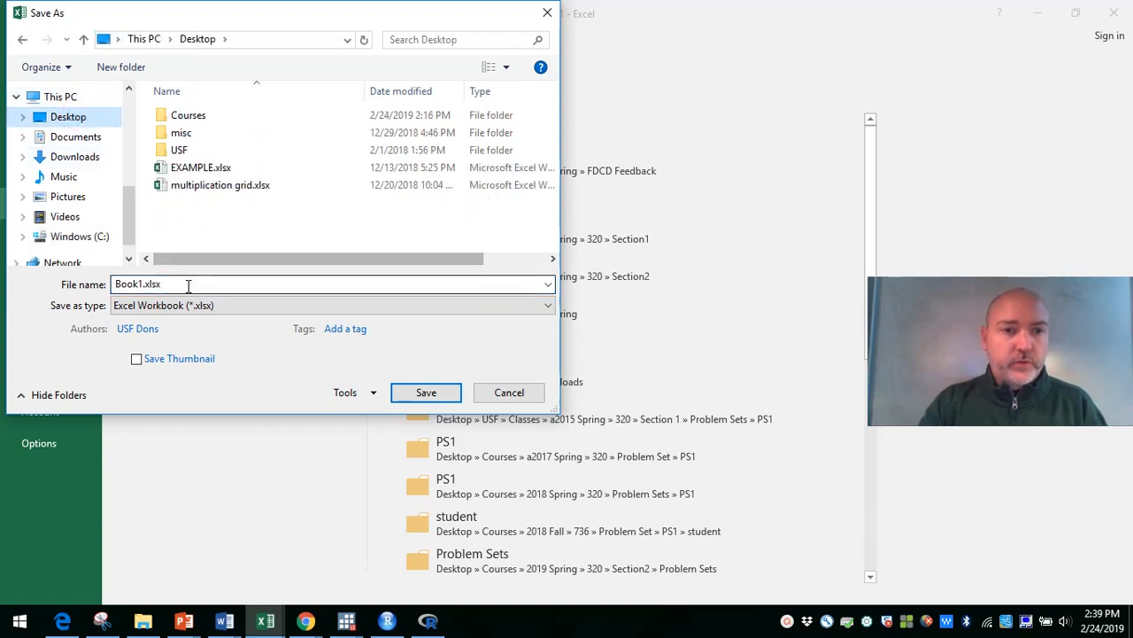
triple_click(177, 284)
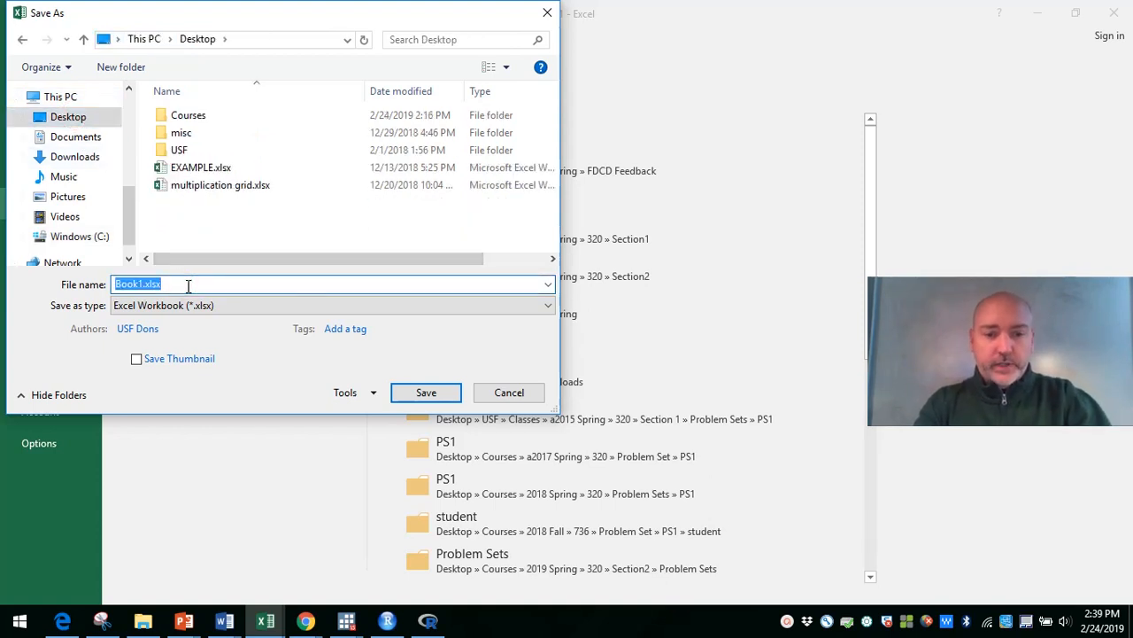
type("rexample")
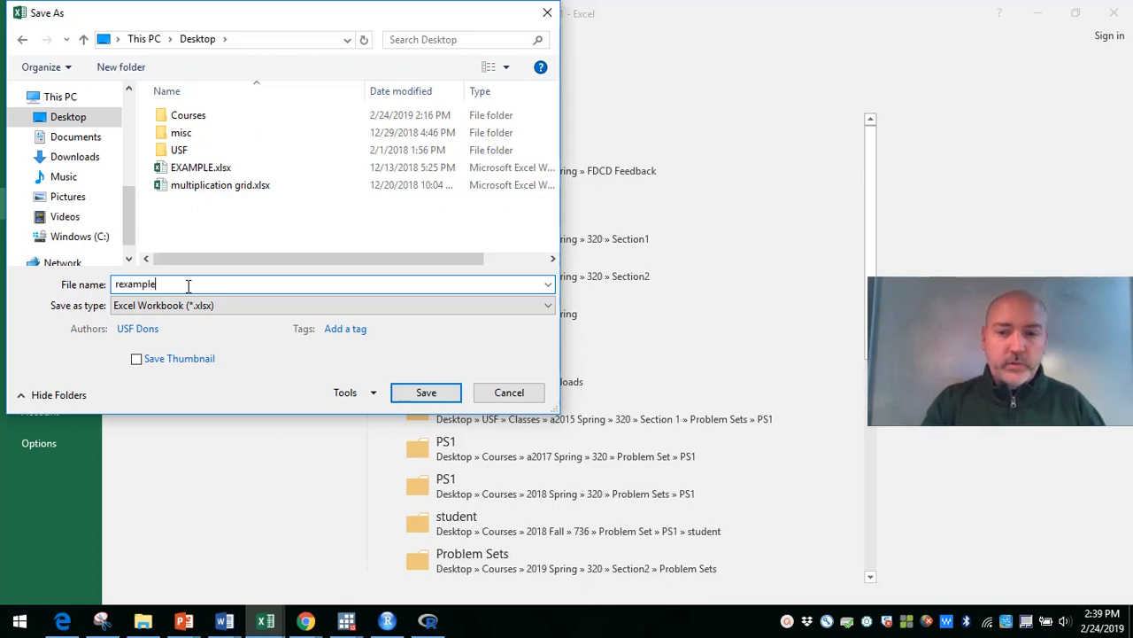
left_click(425, 393)
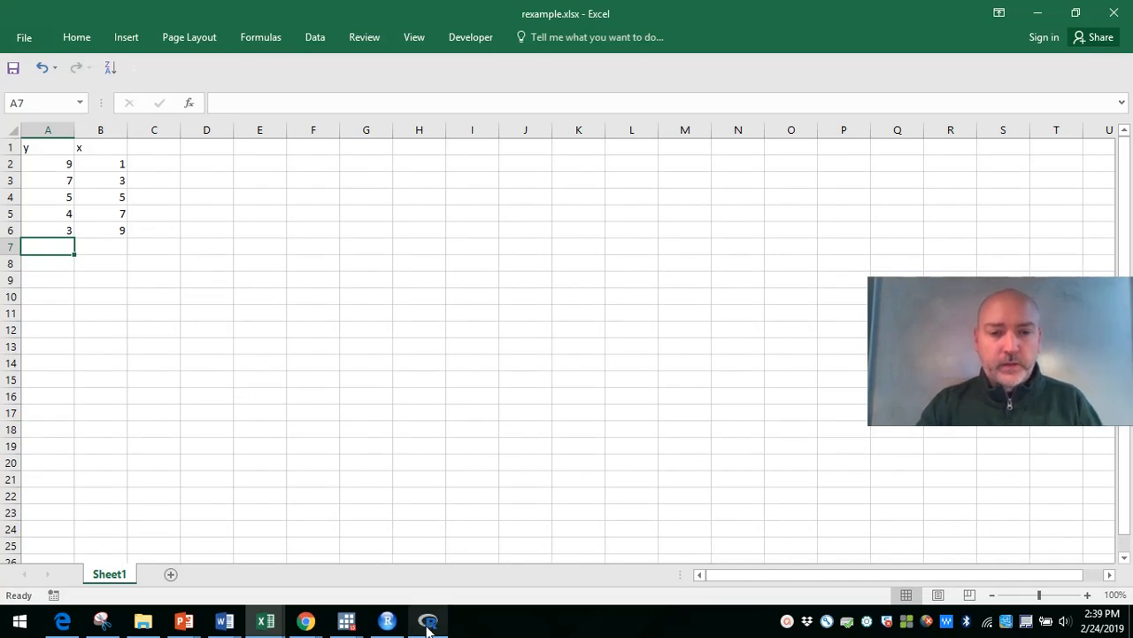
mouse_move(386, 620)
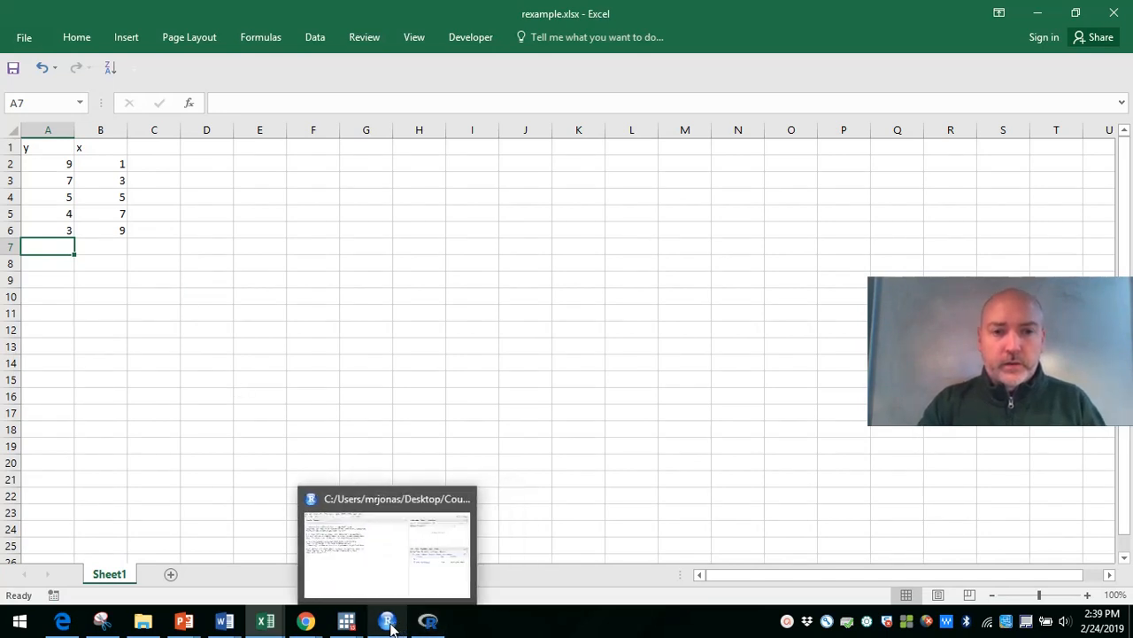
- Switch to RStudio and choose Import Dataset > From Excel in the Environment pane
left_click(386, 620)
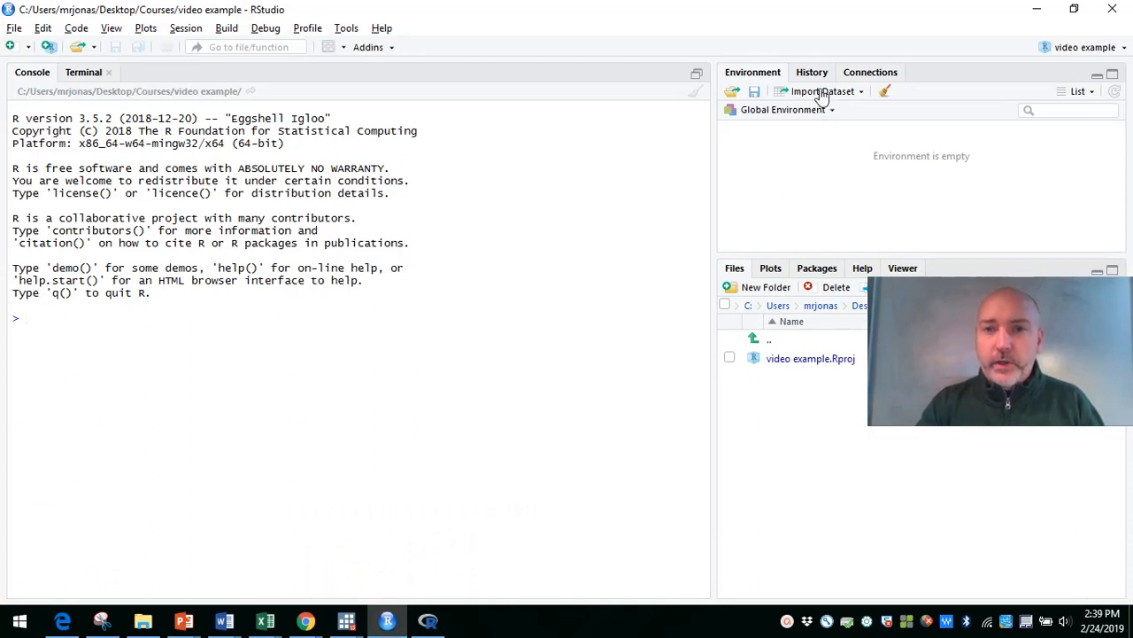
left_click(822, 92)
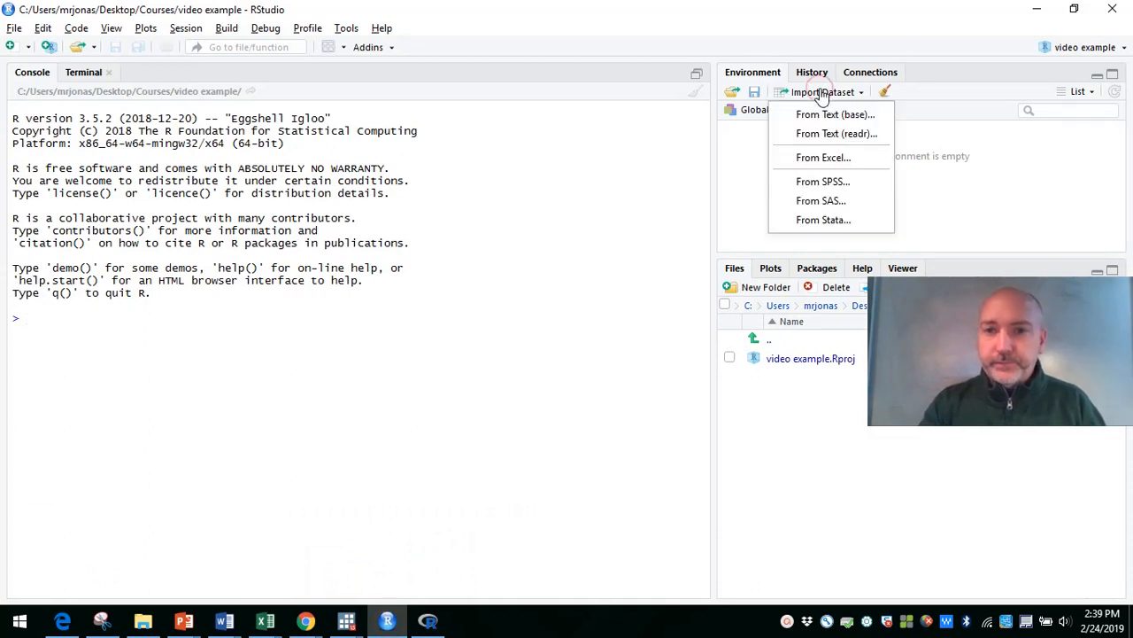
mouse_move(832, 135)
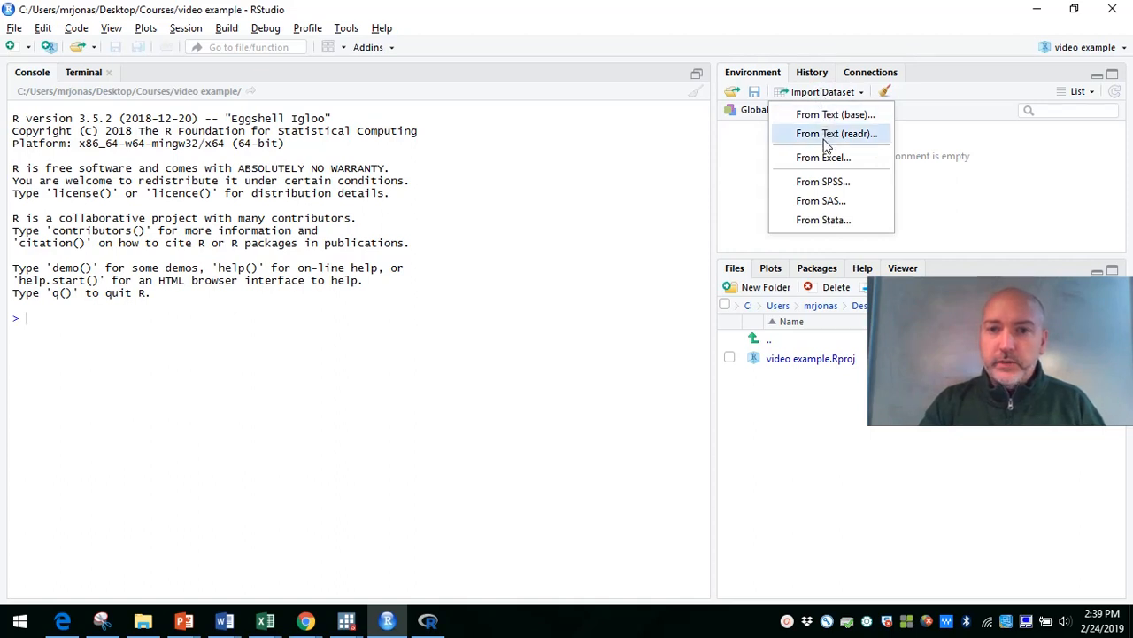
mouse_move(829, 191)
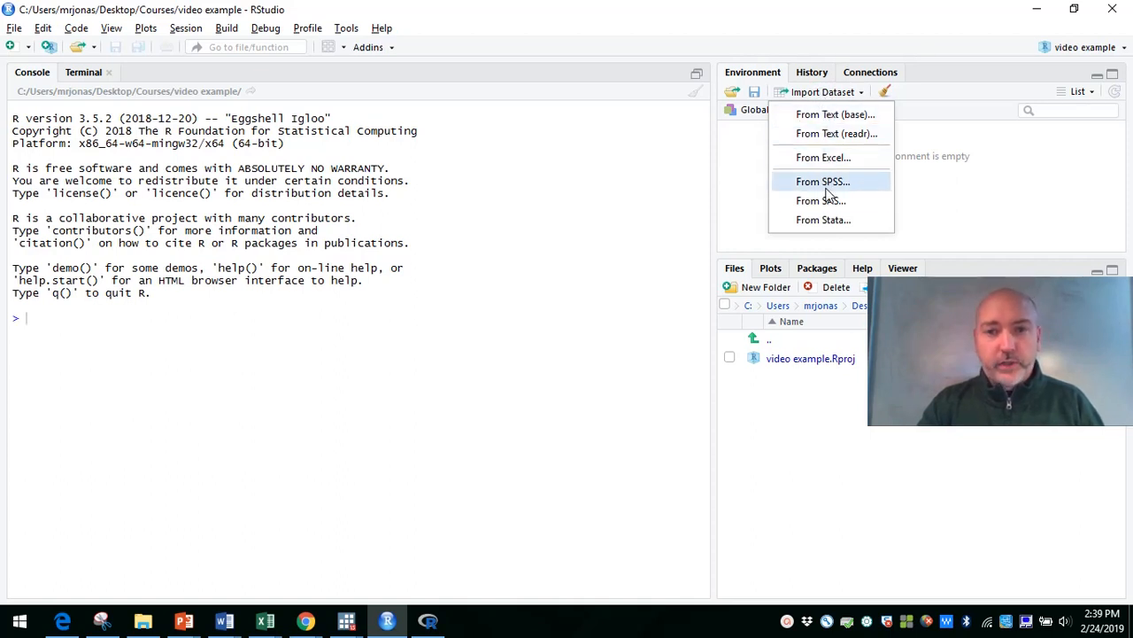
mouse_move(822, 155)
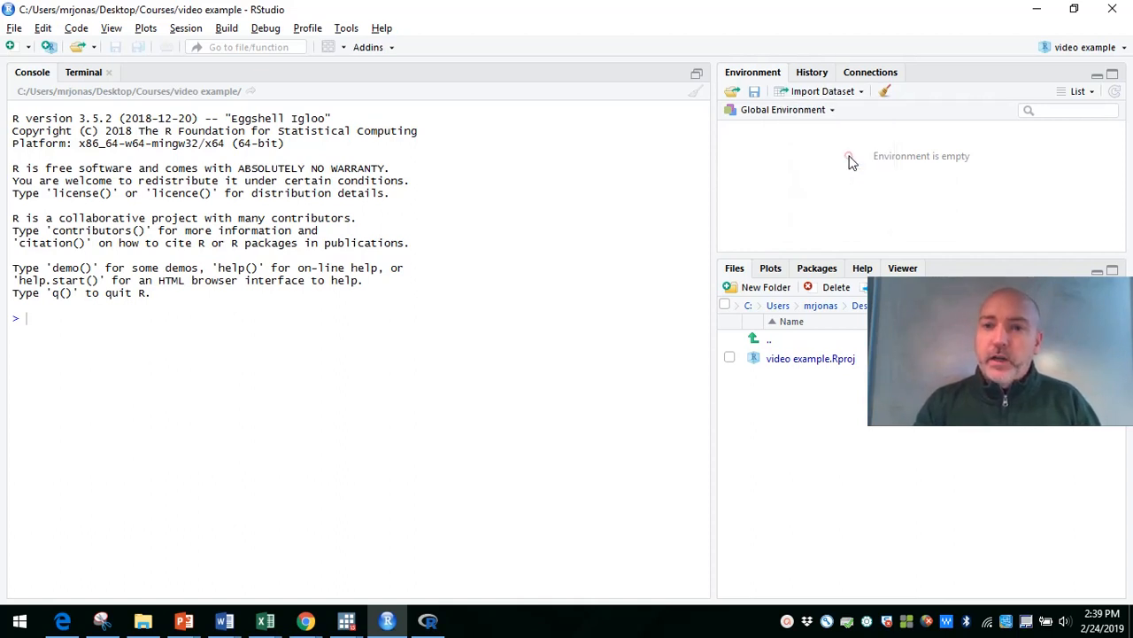
left_click(822, 92)
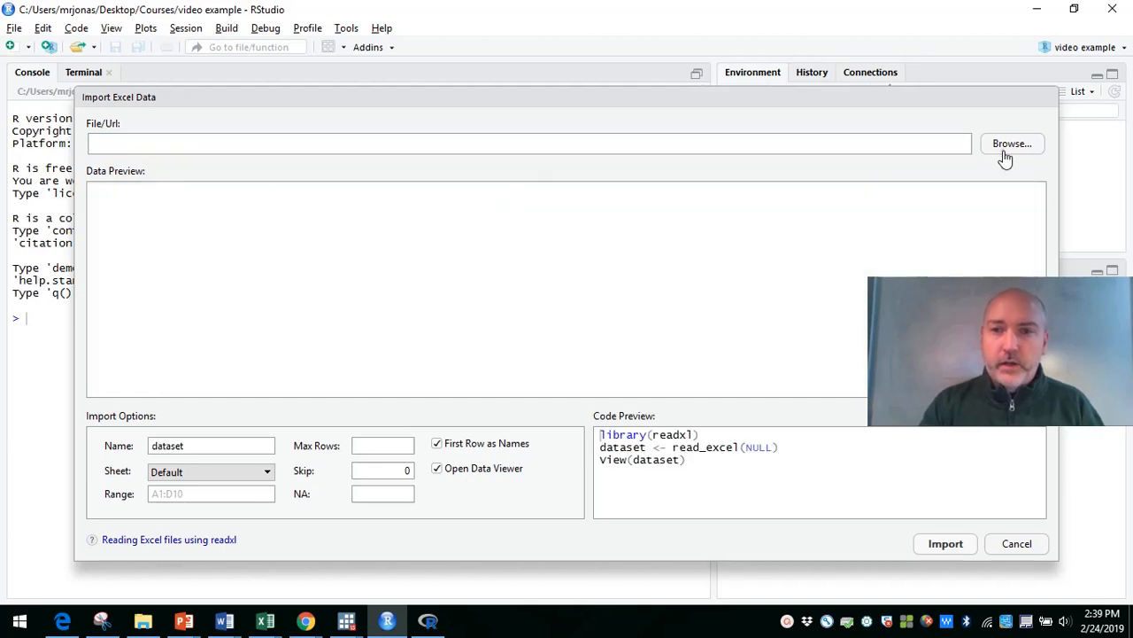
- Browse to rexample.xlsx on the Desktop and import it as the rexample data frame
left_click(1013, 142)
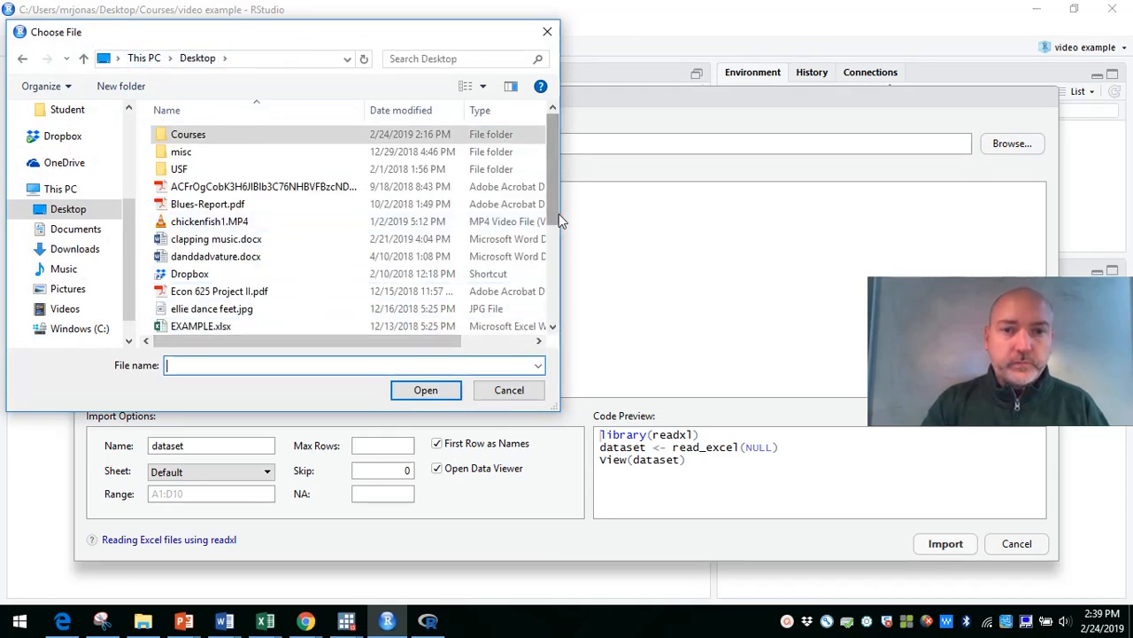
scroll("down", 3)
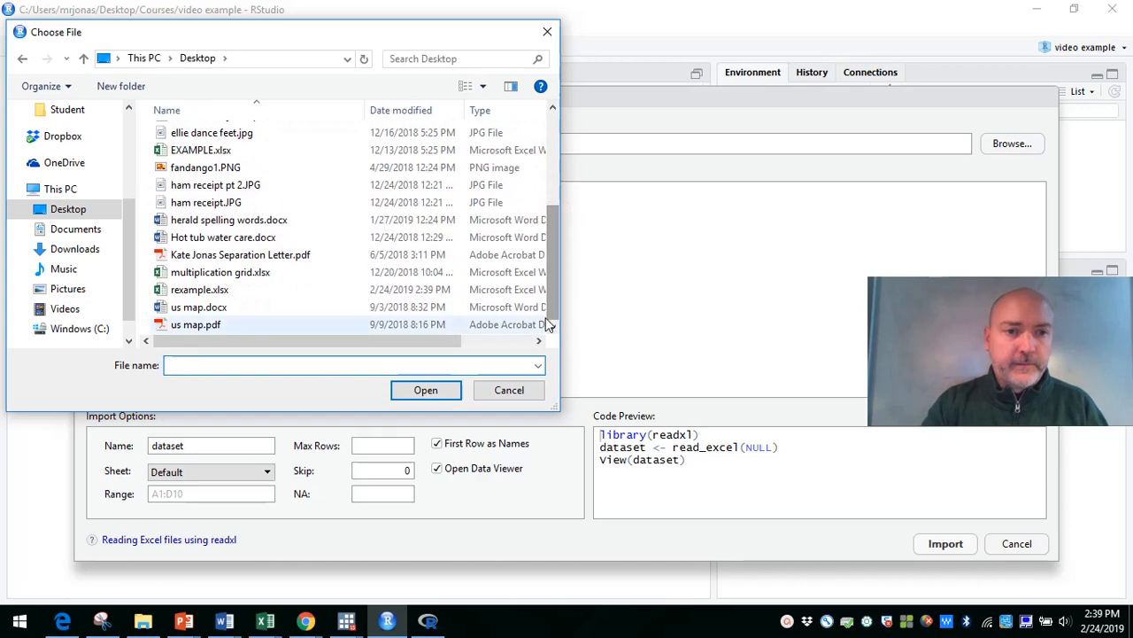
left_click(199, 291)
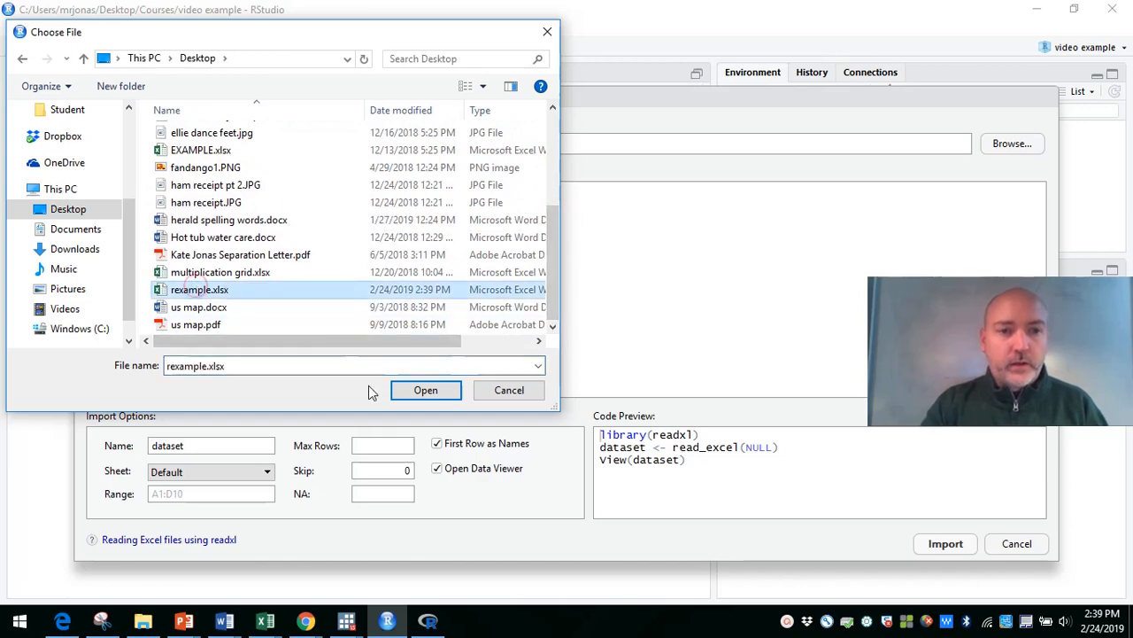
left_click(425, 389)
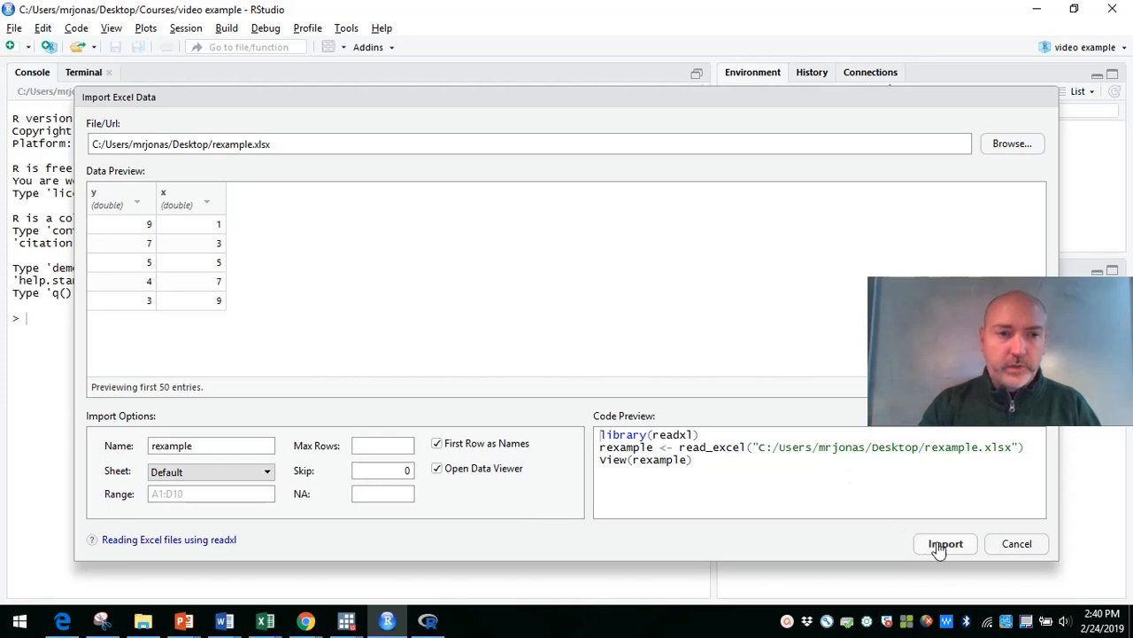
left_click(946, 542)
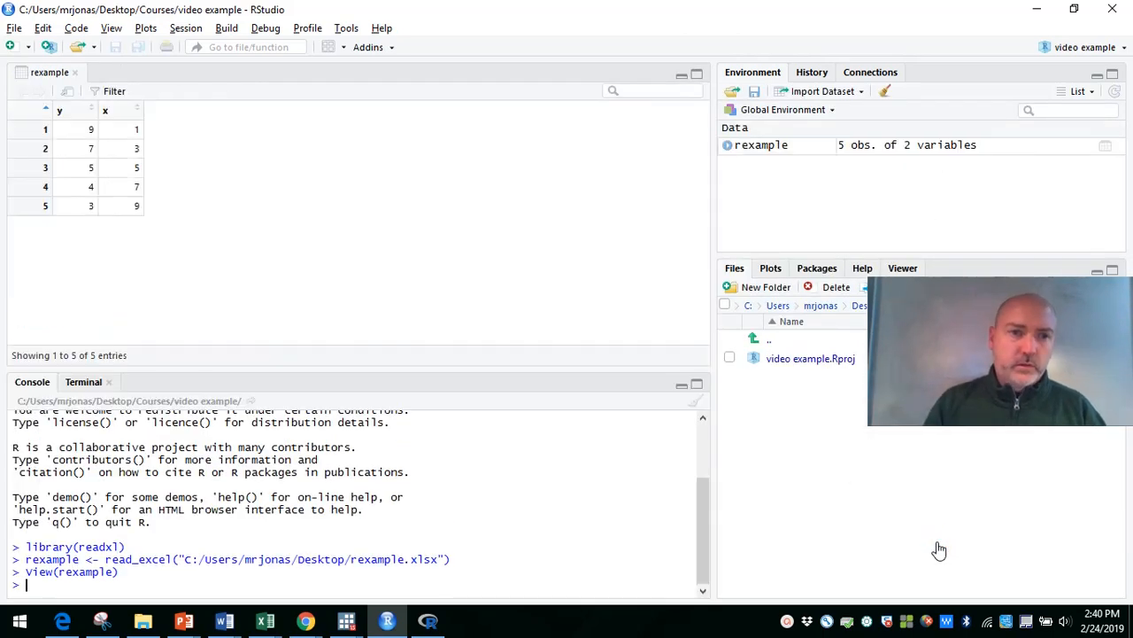